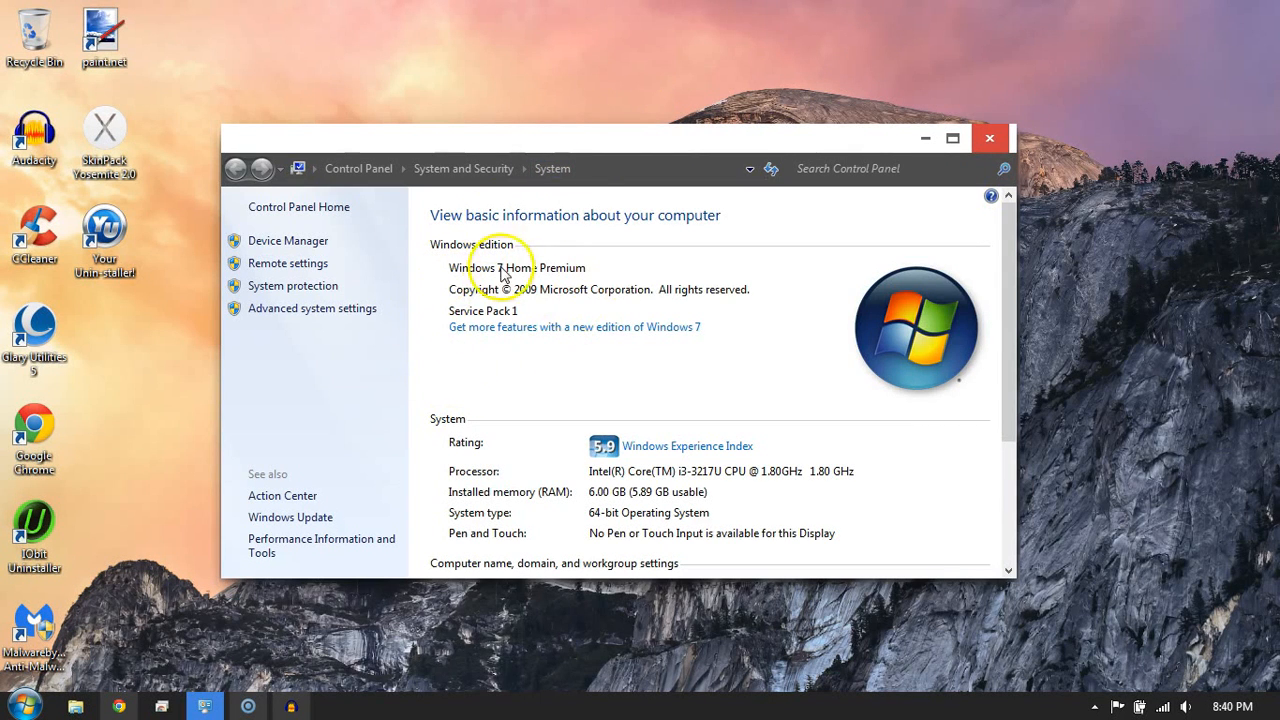
{"action": "mouse_move", "coordinate": [540, 295]}
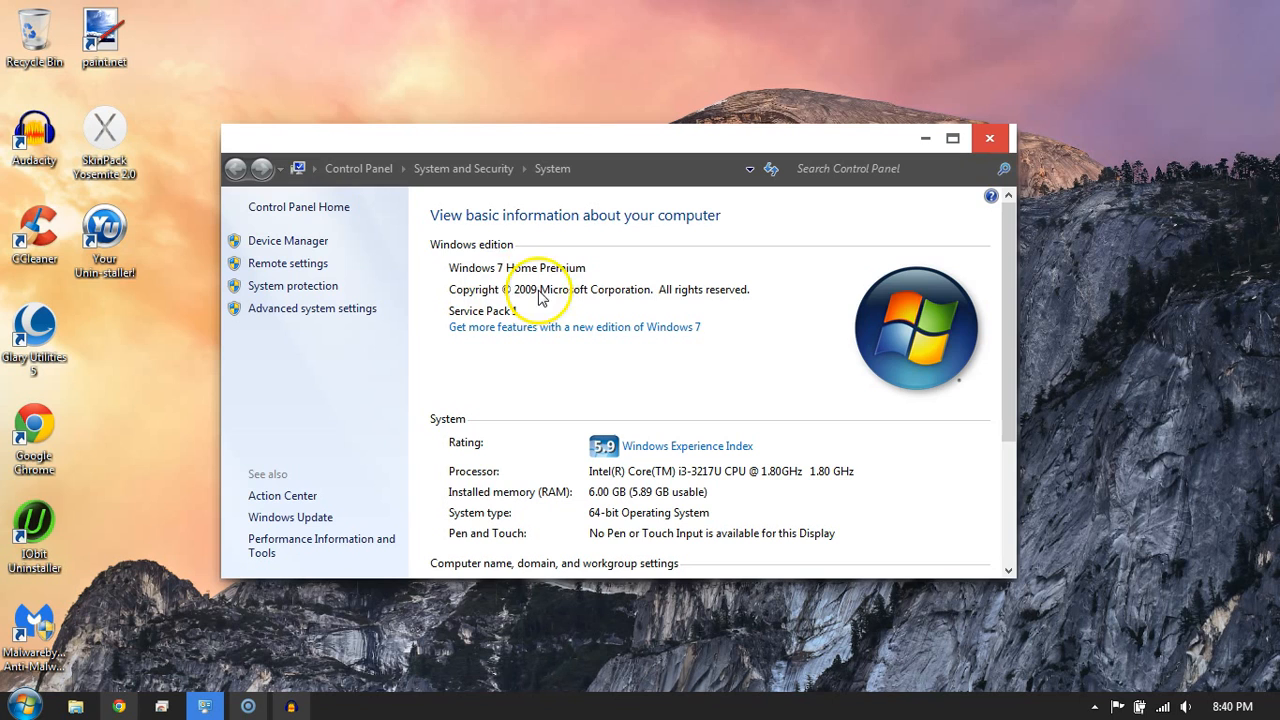
{"action": "mouse_move", "coordinate": [540, 492]}
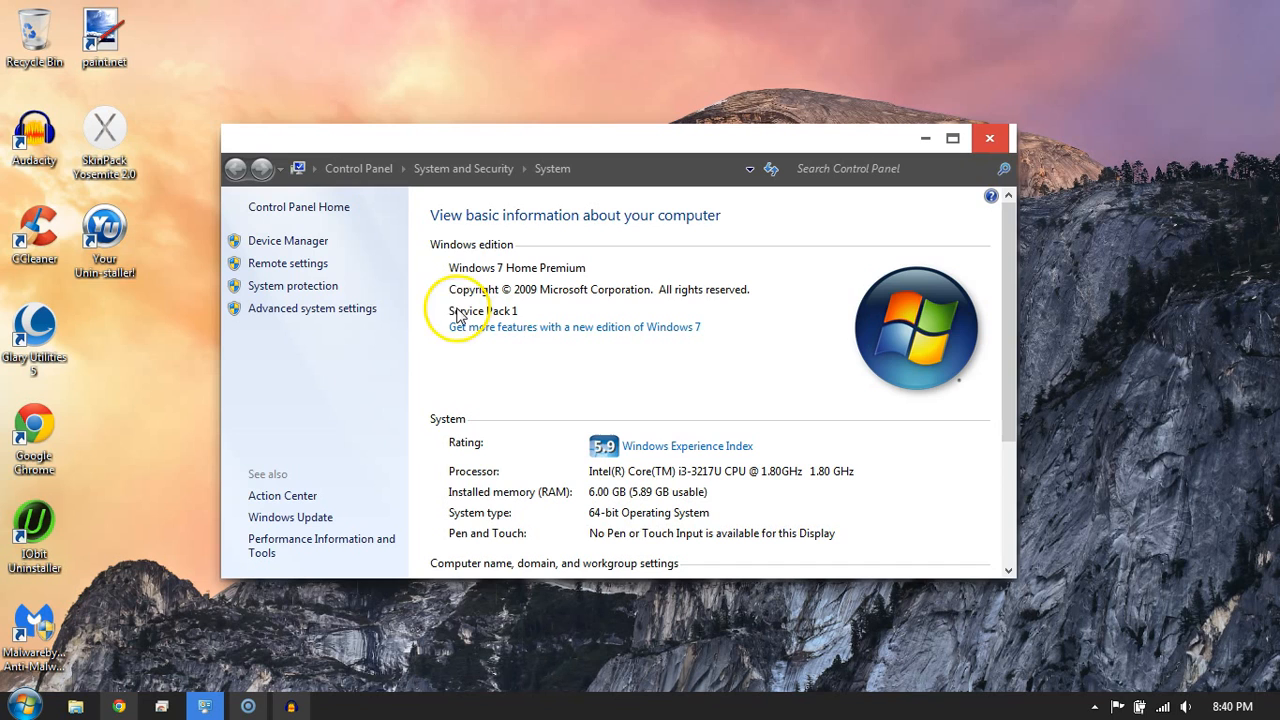
{"action": "mouse_move", "coordinate": [445, 267]}
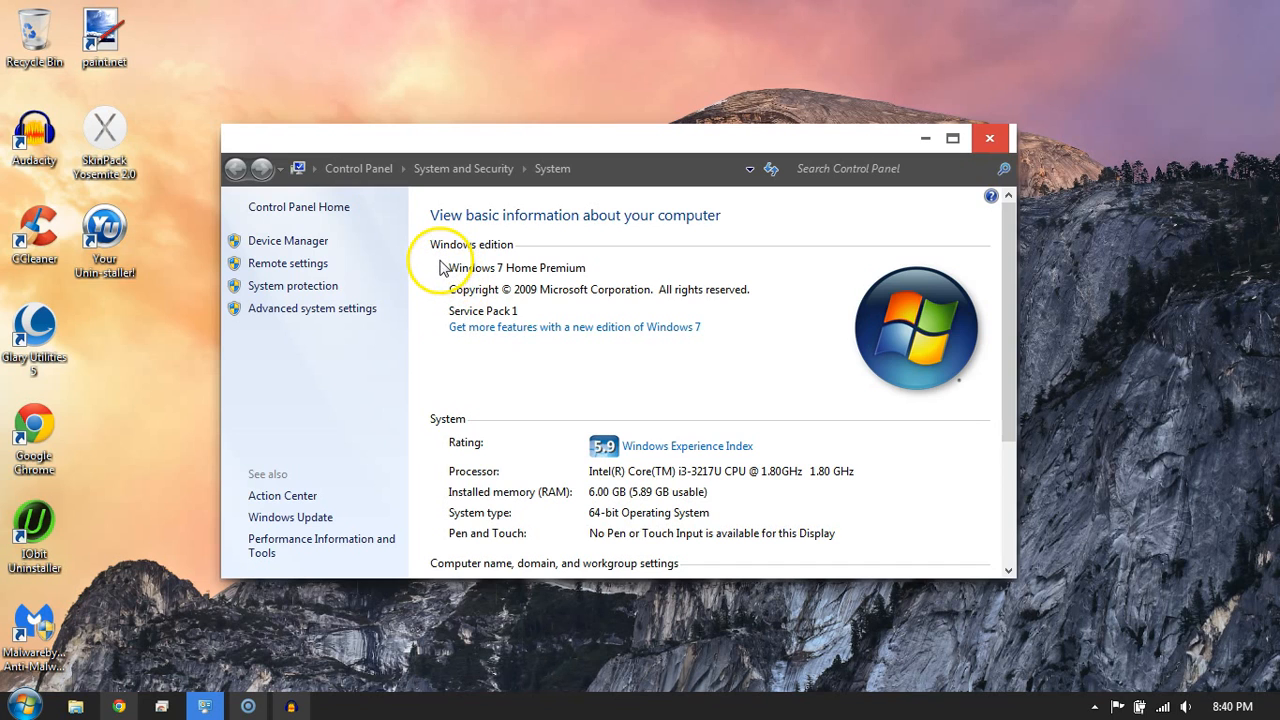
{"action": "mouse_move", "coordinate": [470, 313]}
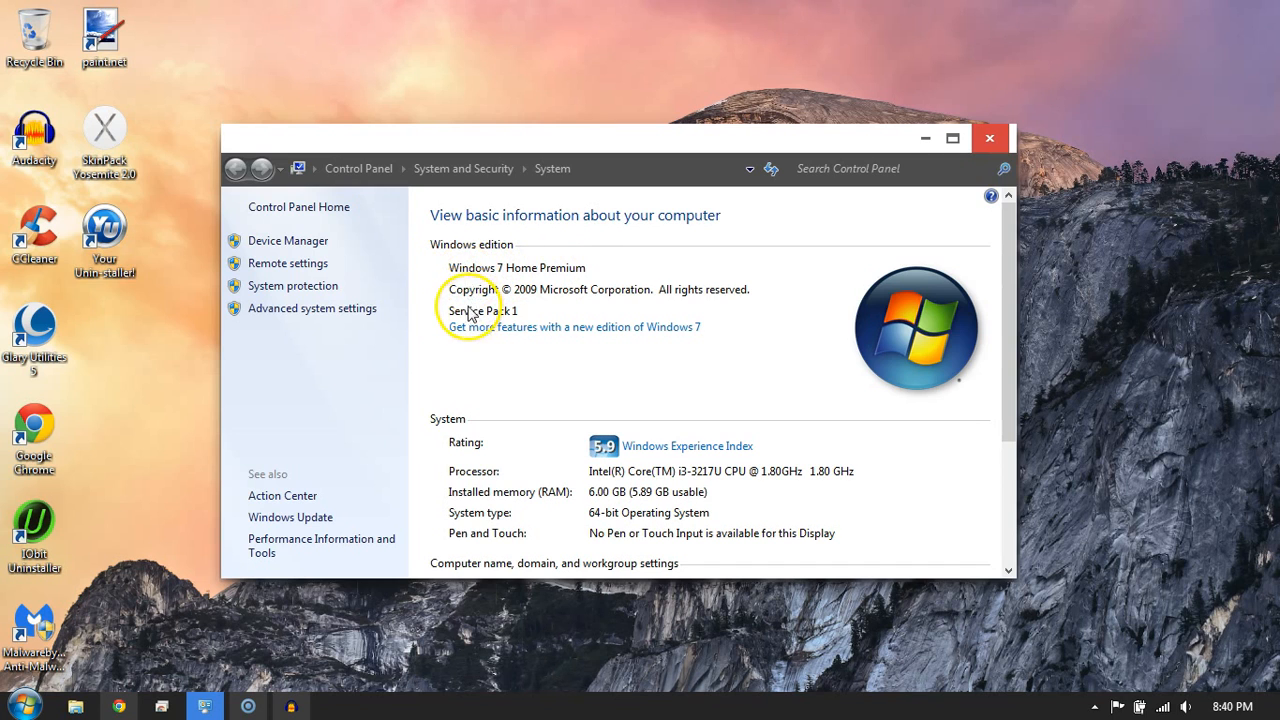
{"action": "mouse_move", "coordinate": [668, 296]}
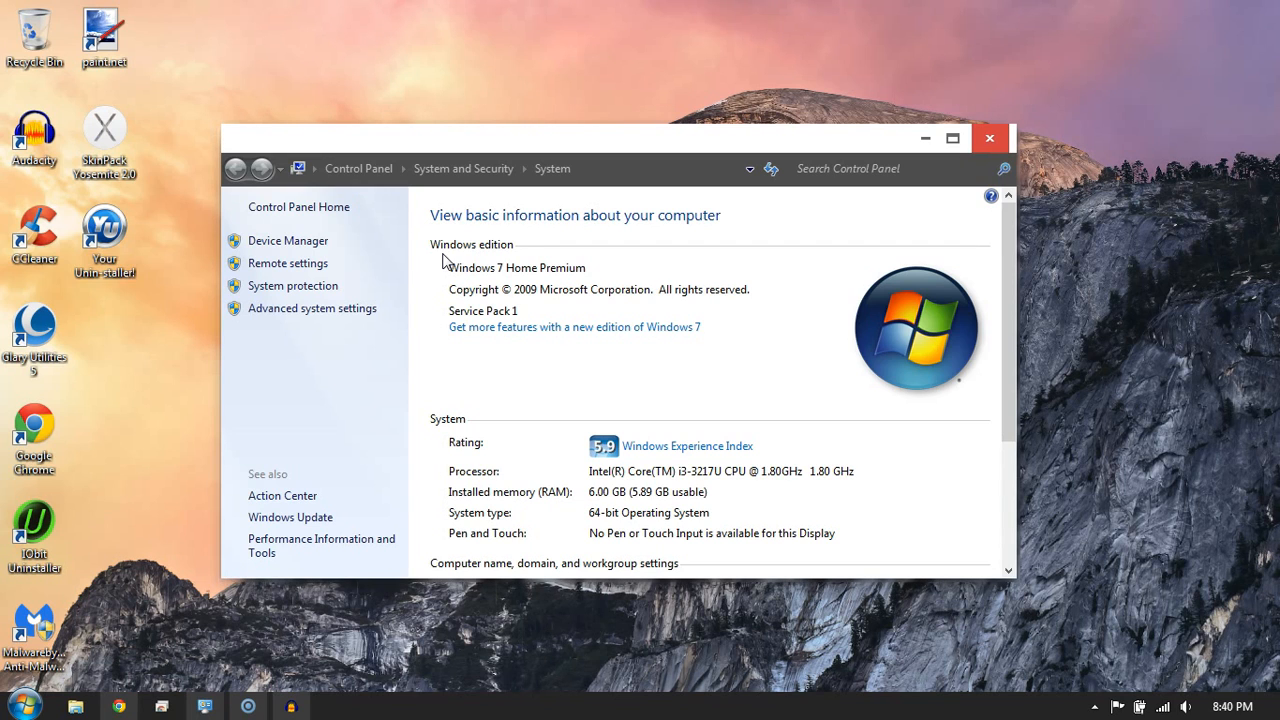
- OCR the Windows edition and copyright lines and search that text on Google
{"action": "left_click_drag", "start_coordinate": [450, 267], "coordinate": [760, 295]}
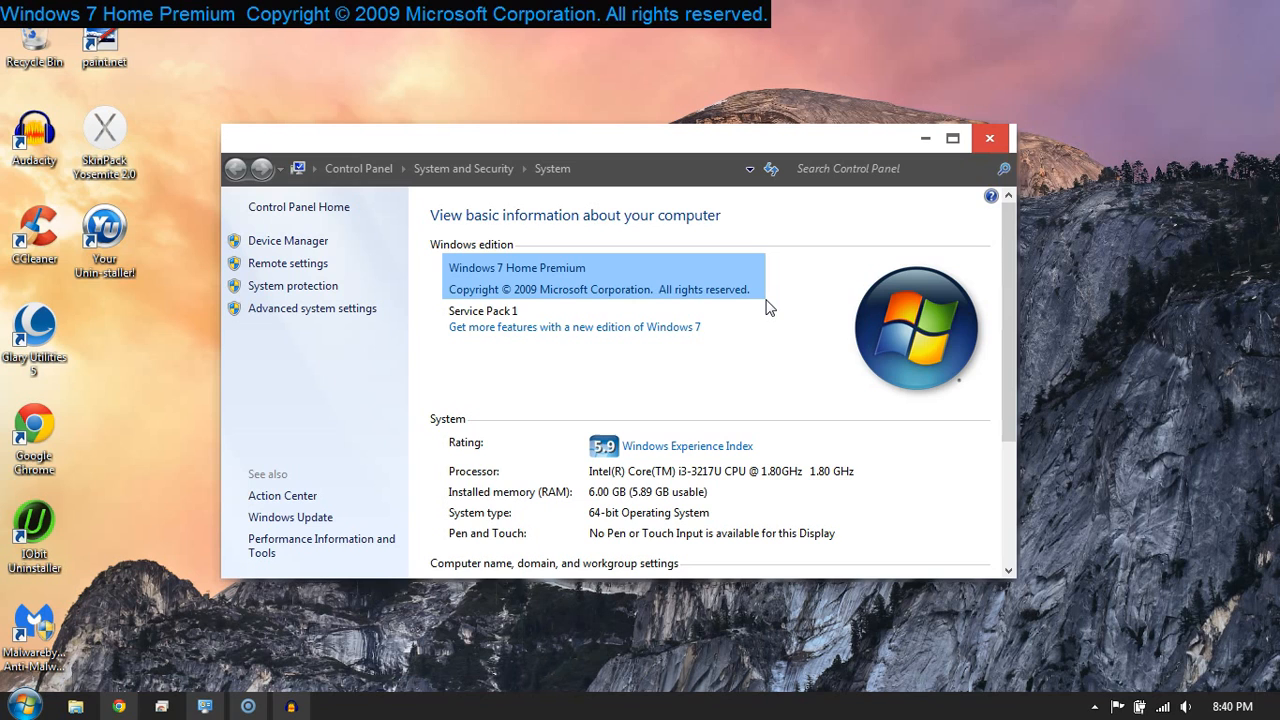
{"action": "left_click", "coordinate": [770, 307]}
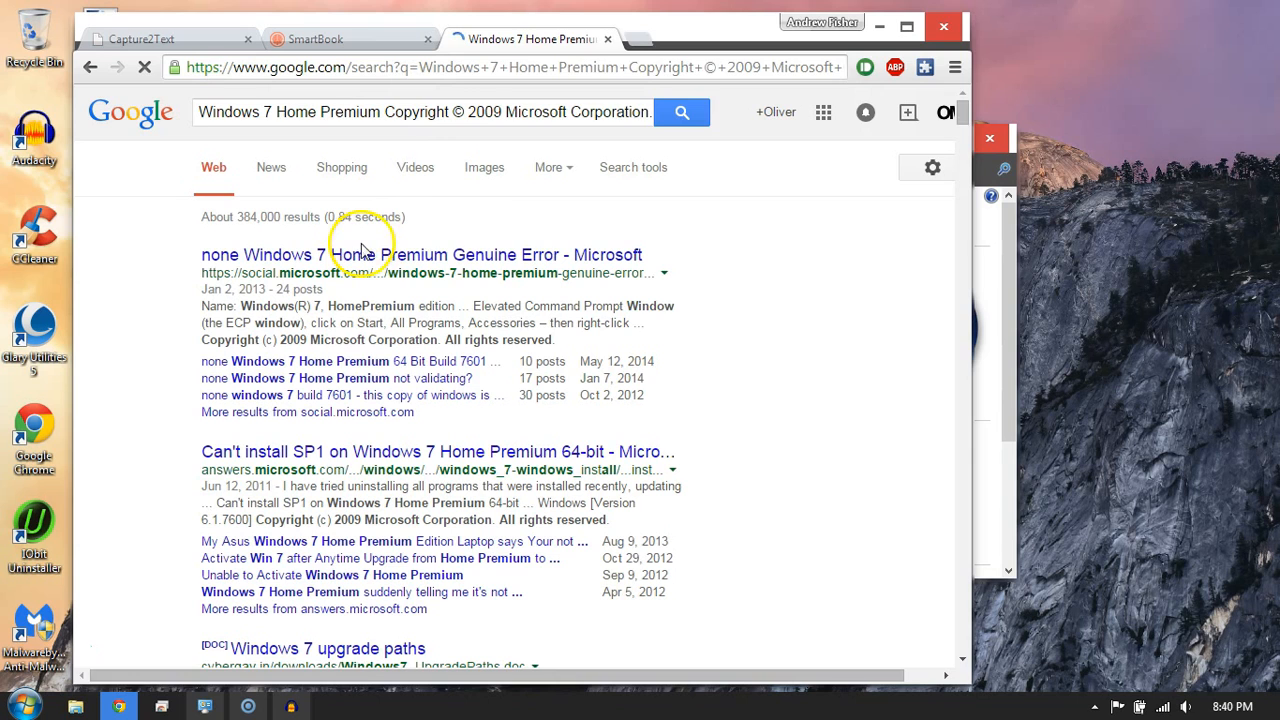
- Show the SmartBook question about Marissa the clinician-in-training and start a new tab
{"action": "left_click", "coordinate": [315, 39]}
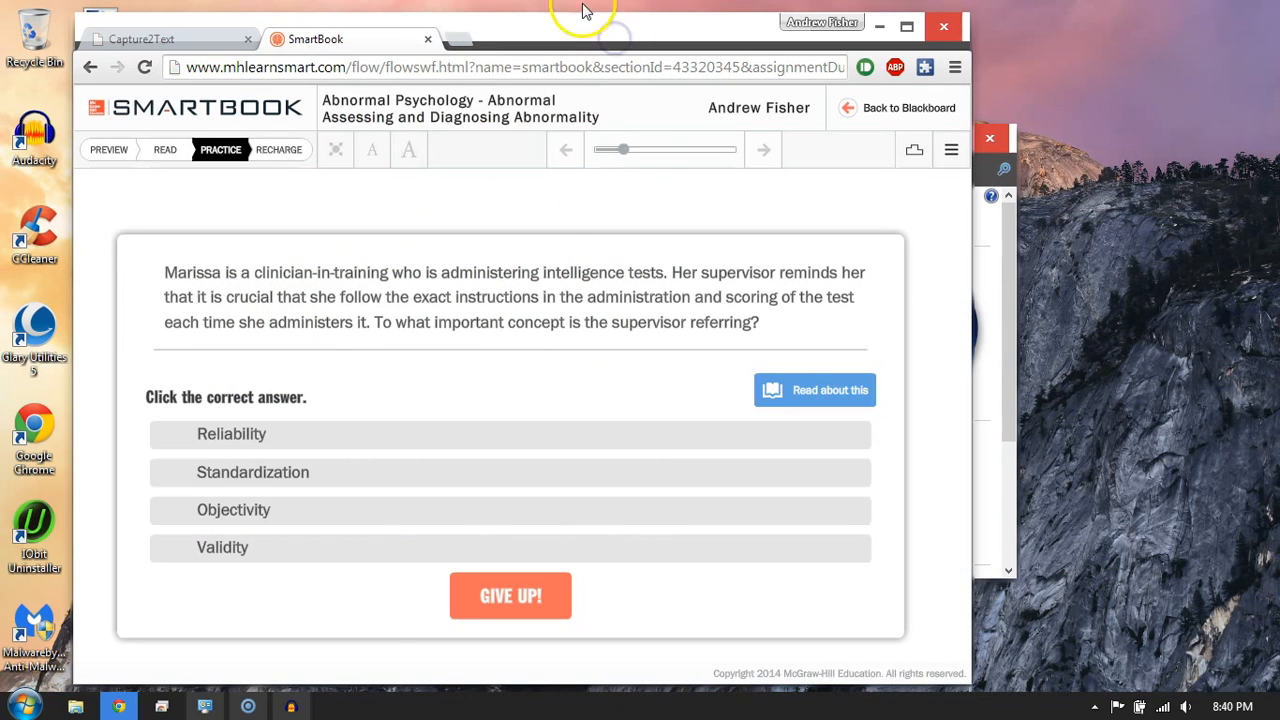
{"action": "mouse_move", "coordinate": [168, 248]}
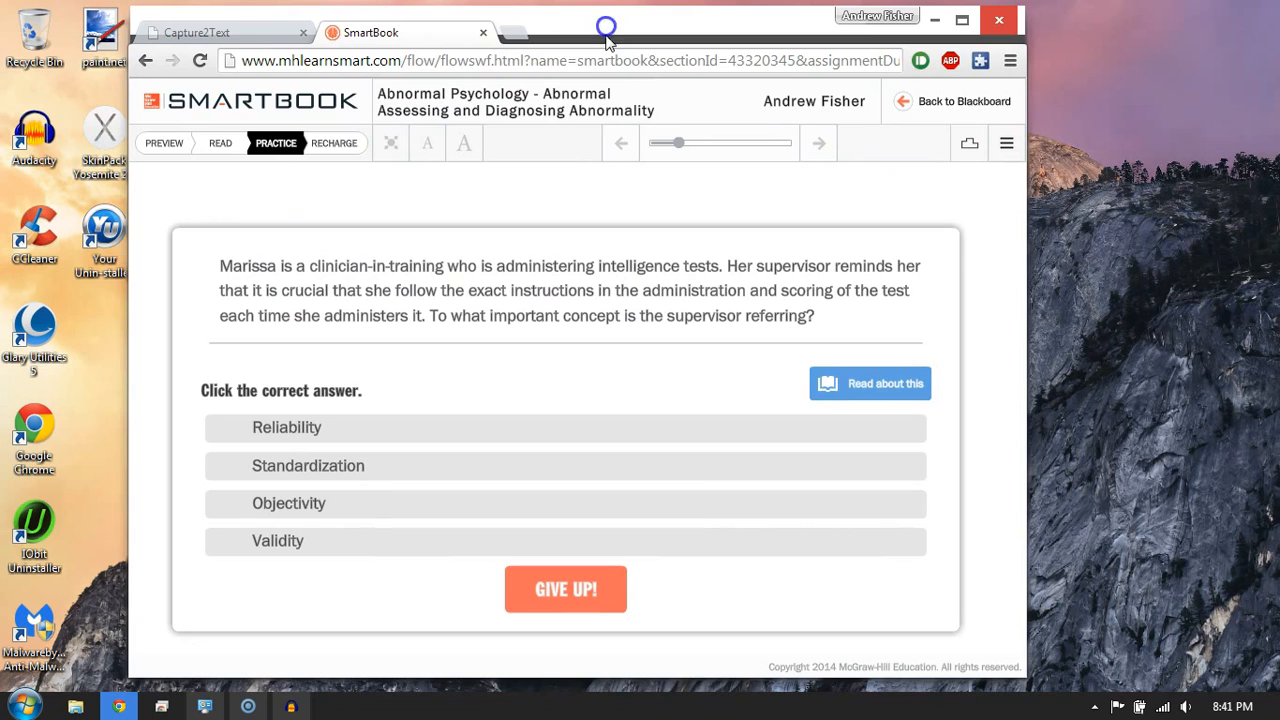
{"action": "mouse_move", "coordinate": [653, 238]}
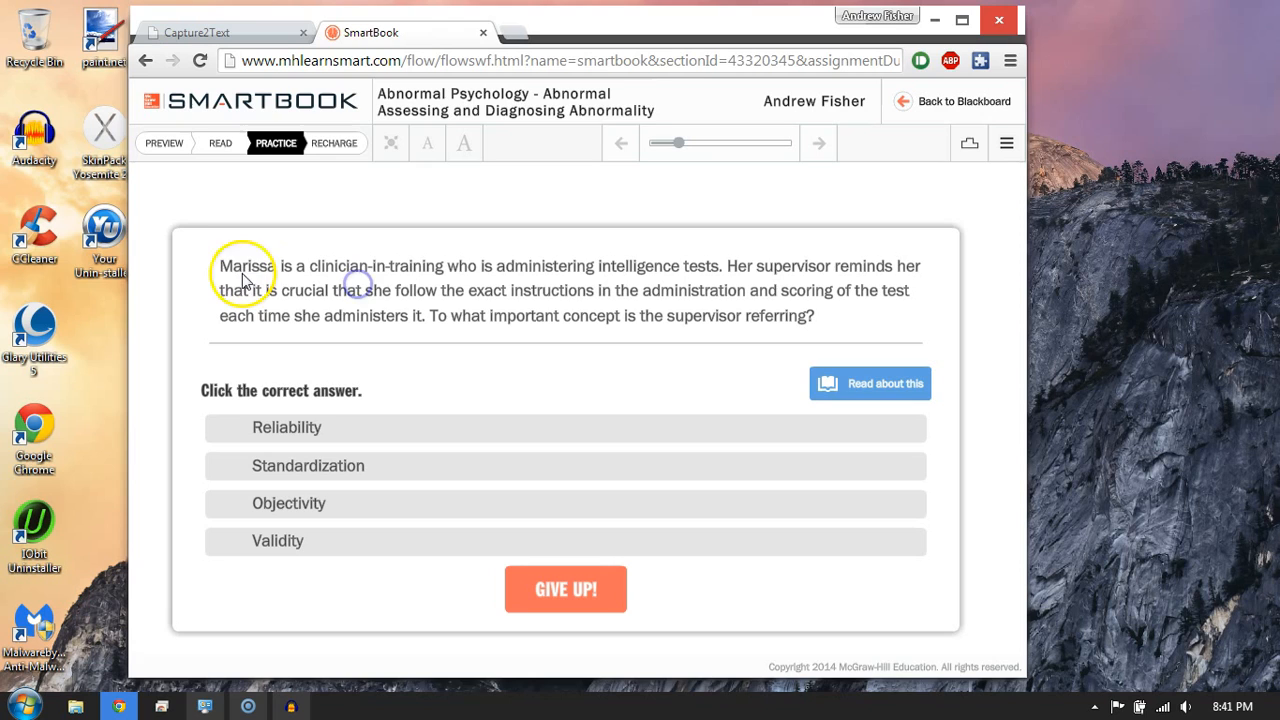
{"action": "mouse_move", "coordinate": [315, 290]}
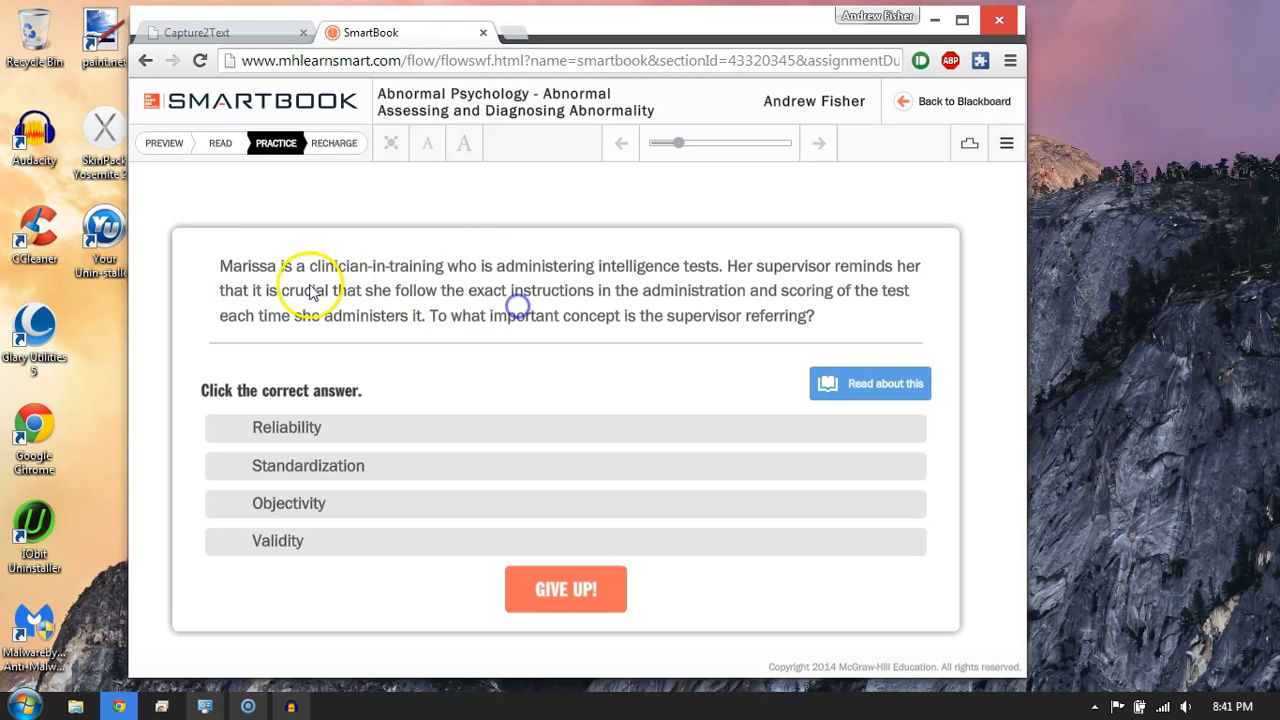
{"action": "mouse_move", "coordinate": [210, 258]}
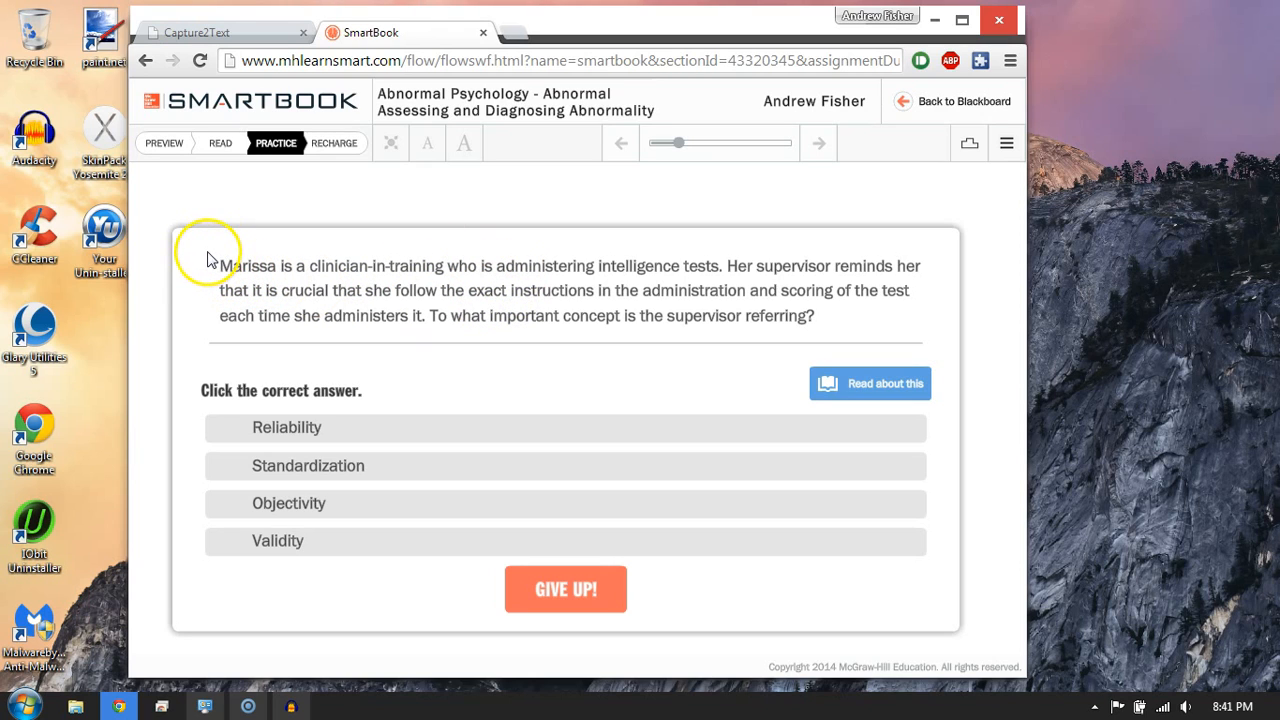
{"action": "mouse_move", "coordinate": [213, 252]}
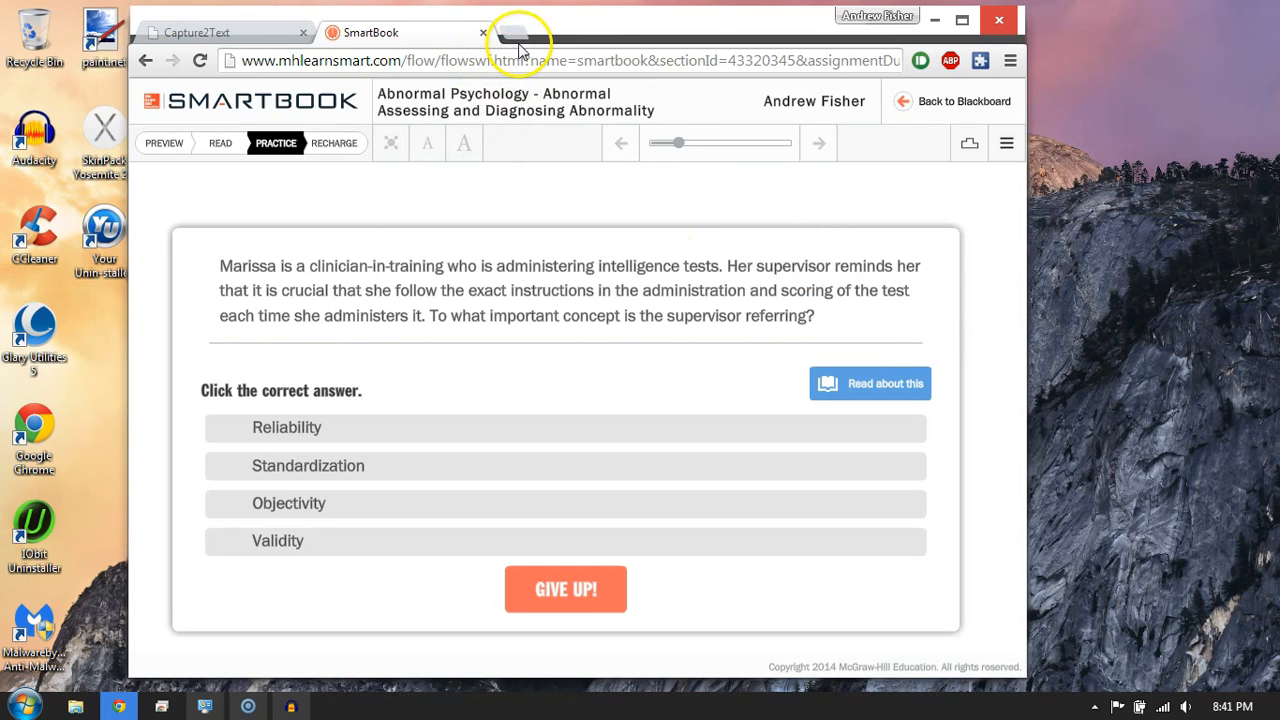
{"action": "left_click", "coordinate": [519, 32]}
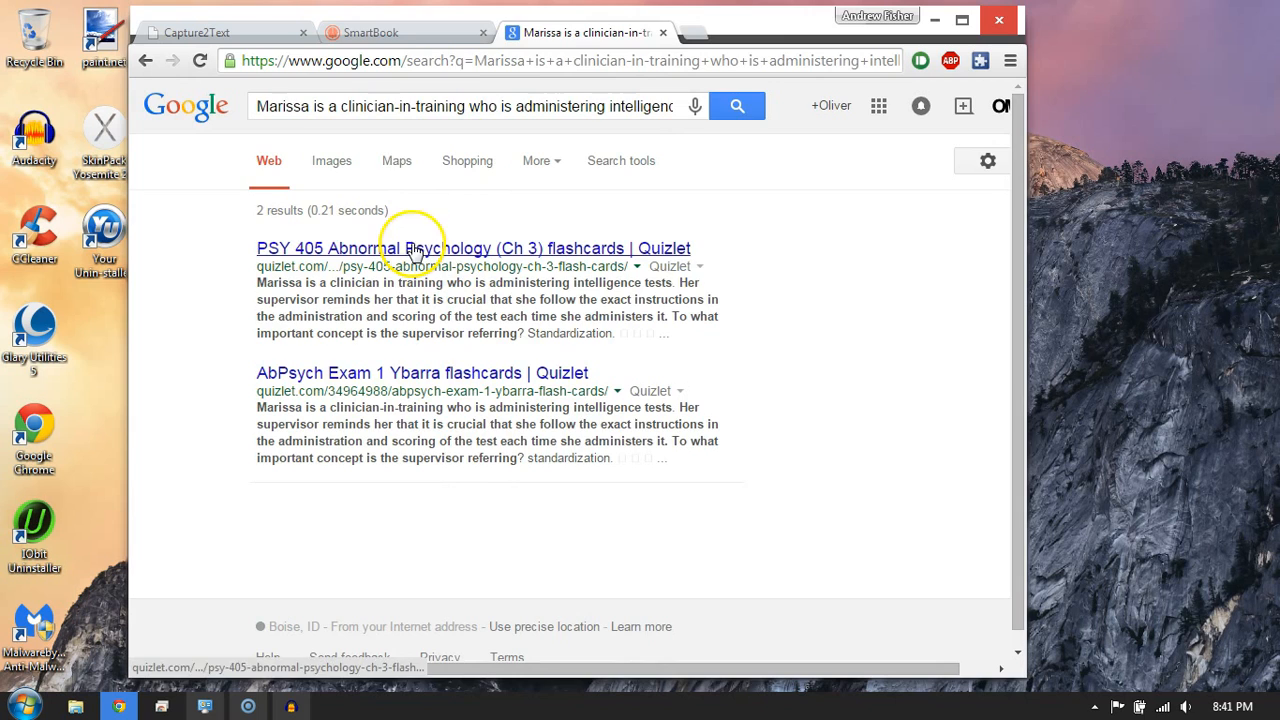
- Return to the SmartBook question, close the Quizlet results tab, and switch to the Capture2Text website
{"action": "left_click", "coordinate": [405, 32]}
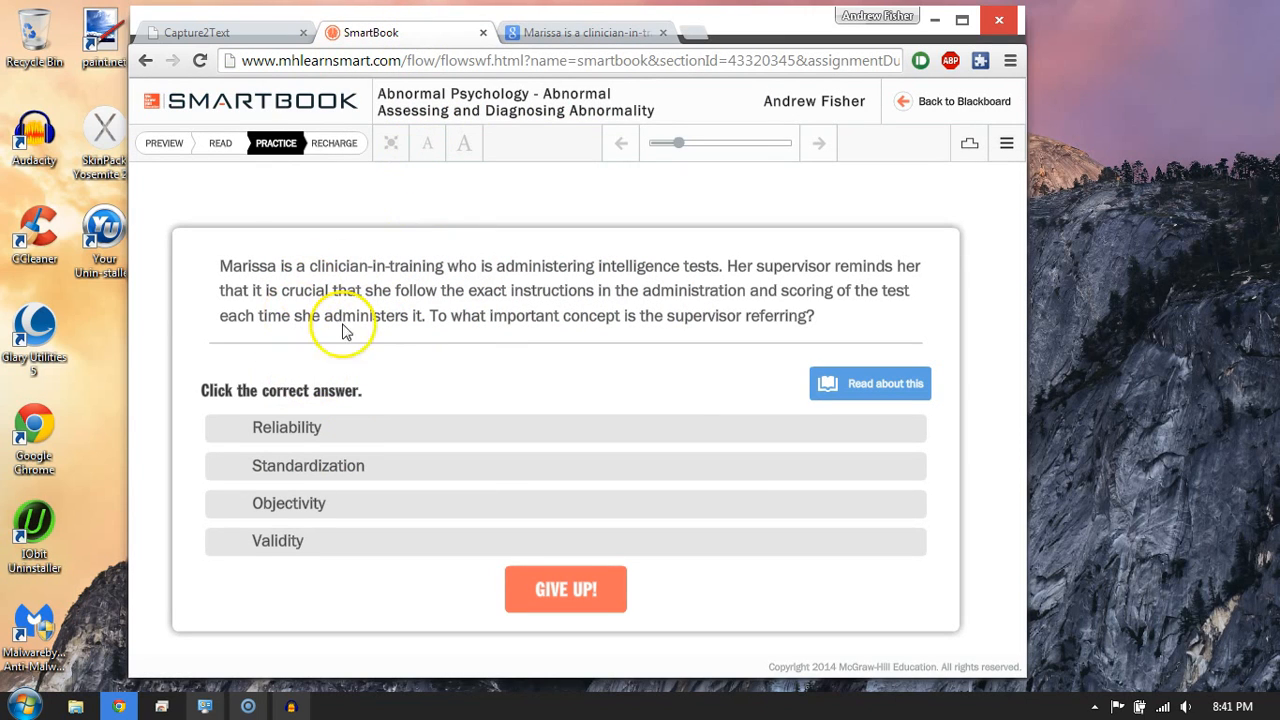
{"action": "mouse_move", "coordinate": [358, 80]}
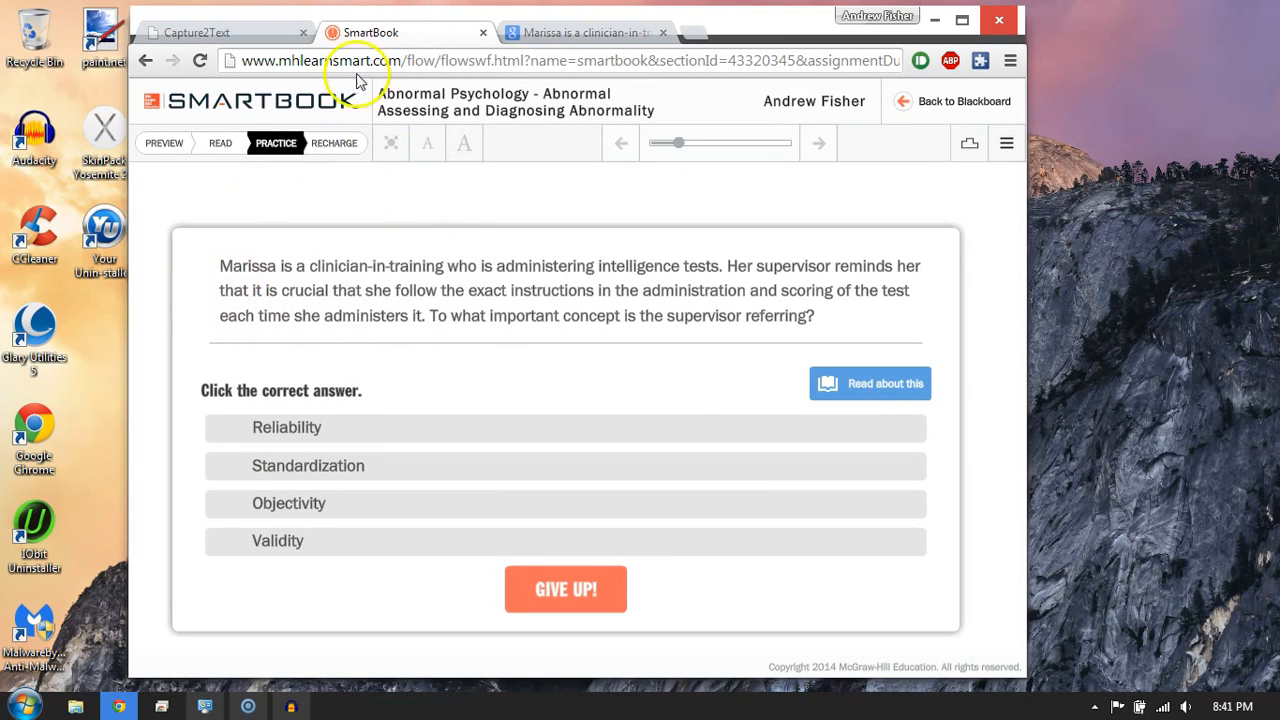
{"action": "left_click", "coordinate": [663, 32]}
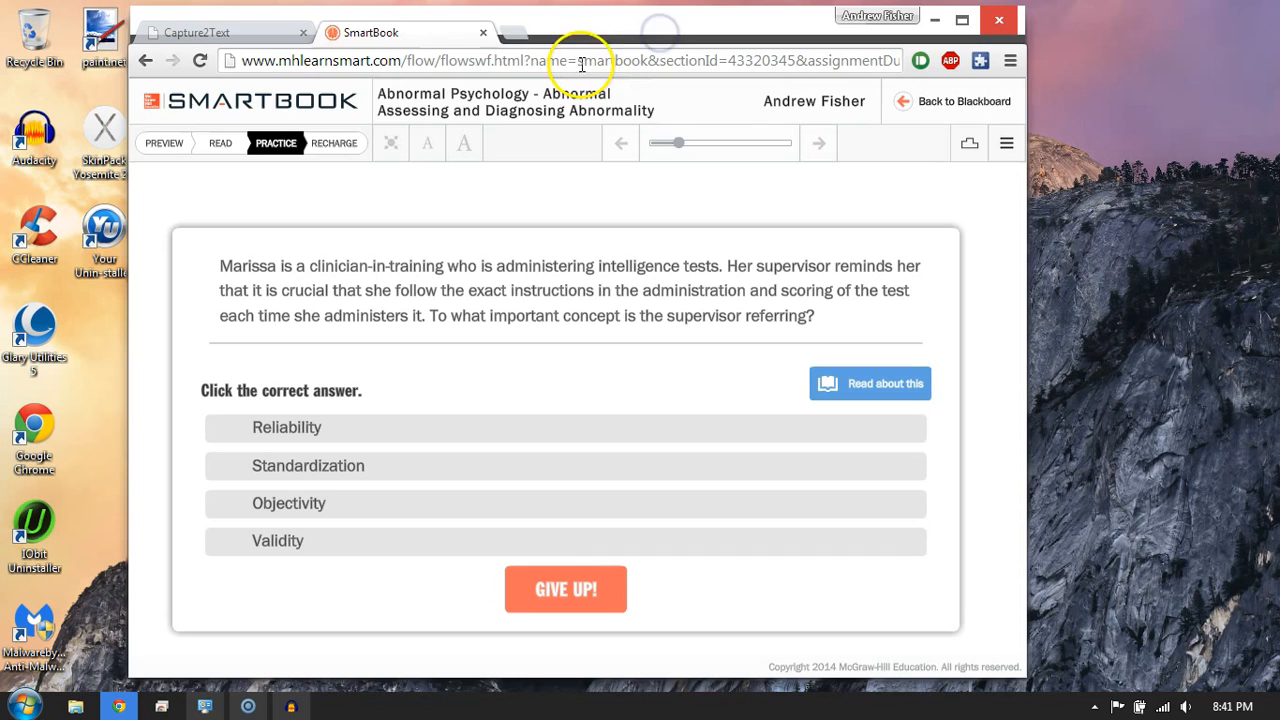
{"action": "left_click", "coordinate": [197, 32]}
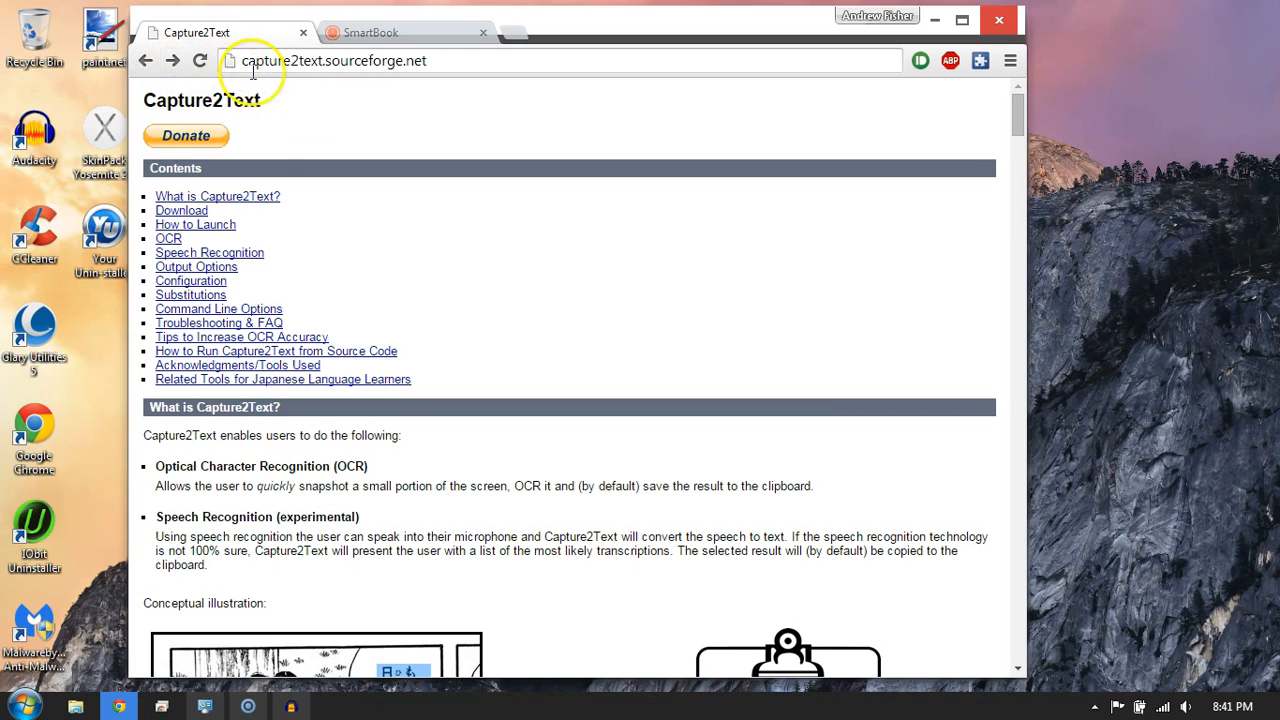
{"action": "mouse_move", "coordinate": [337, 80]}
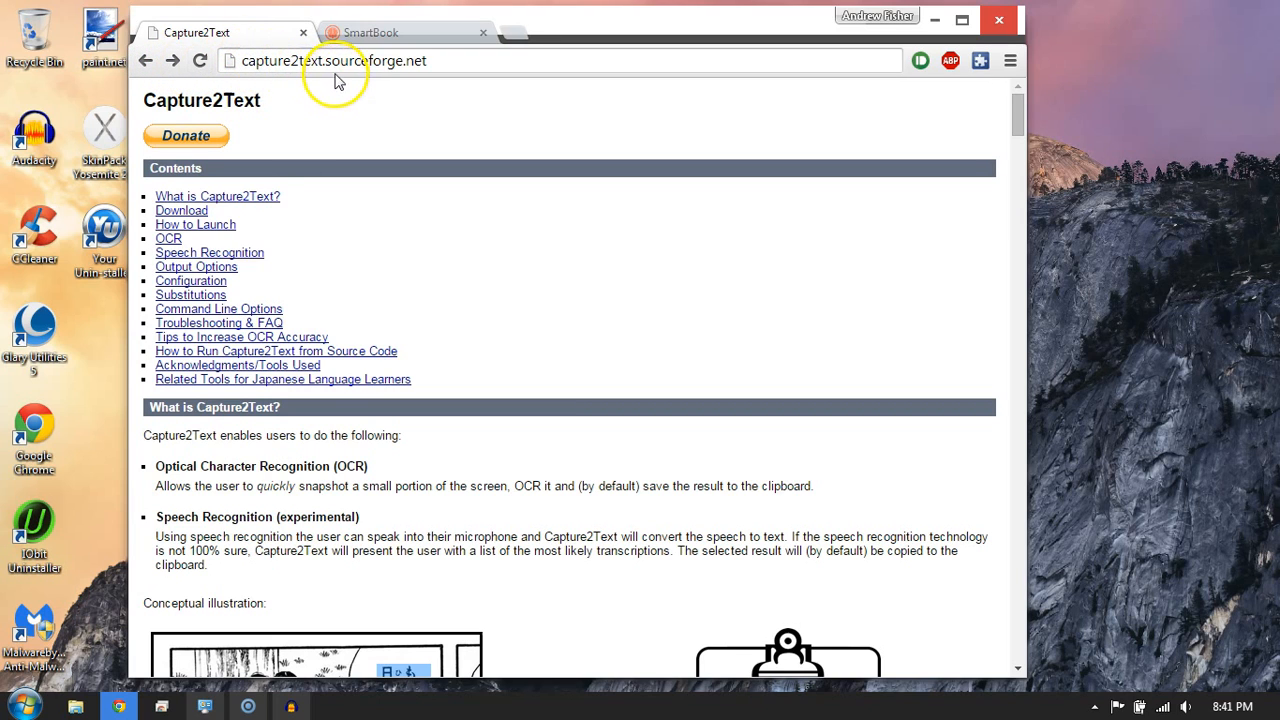
{"action": "mouse_move", "coordinate": [362, 223]}
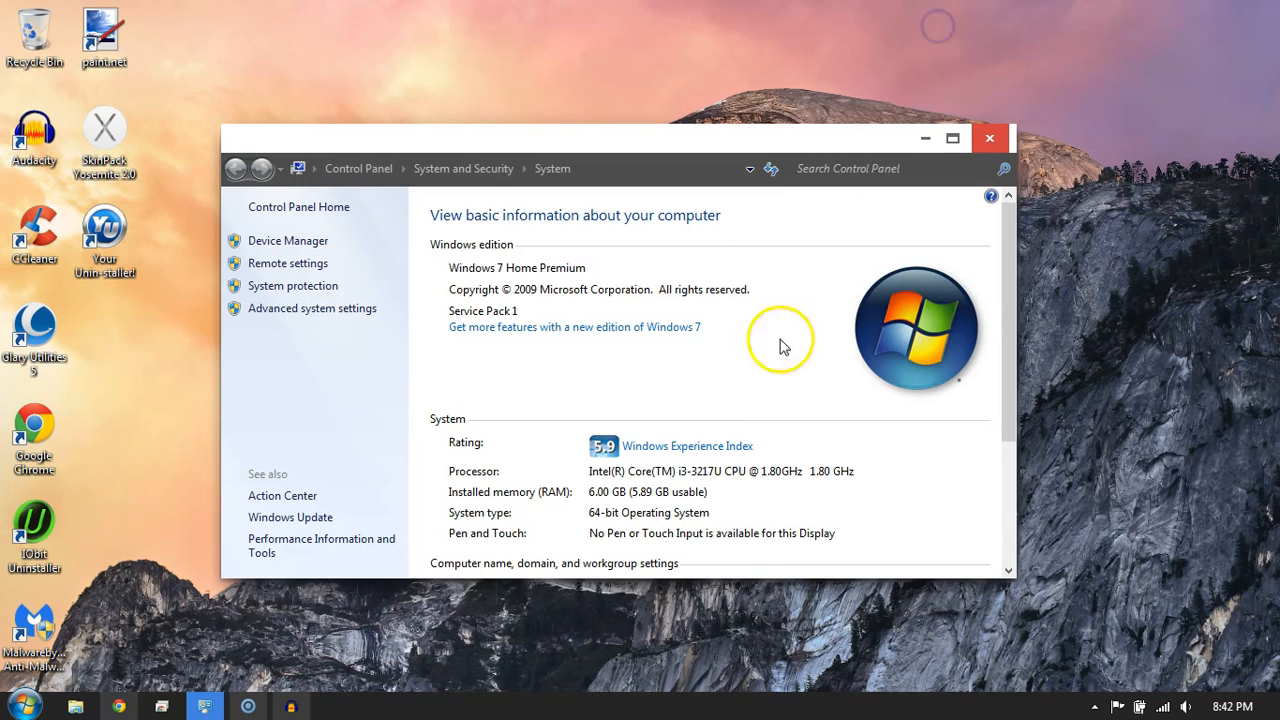
{"action": "mouse_move", "coordinate": [1085, 710]}
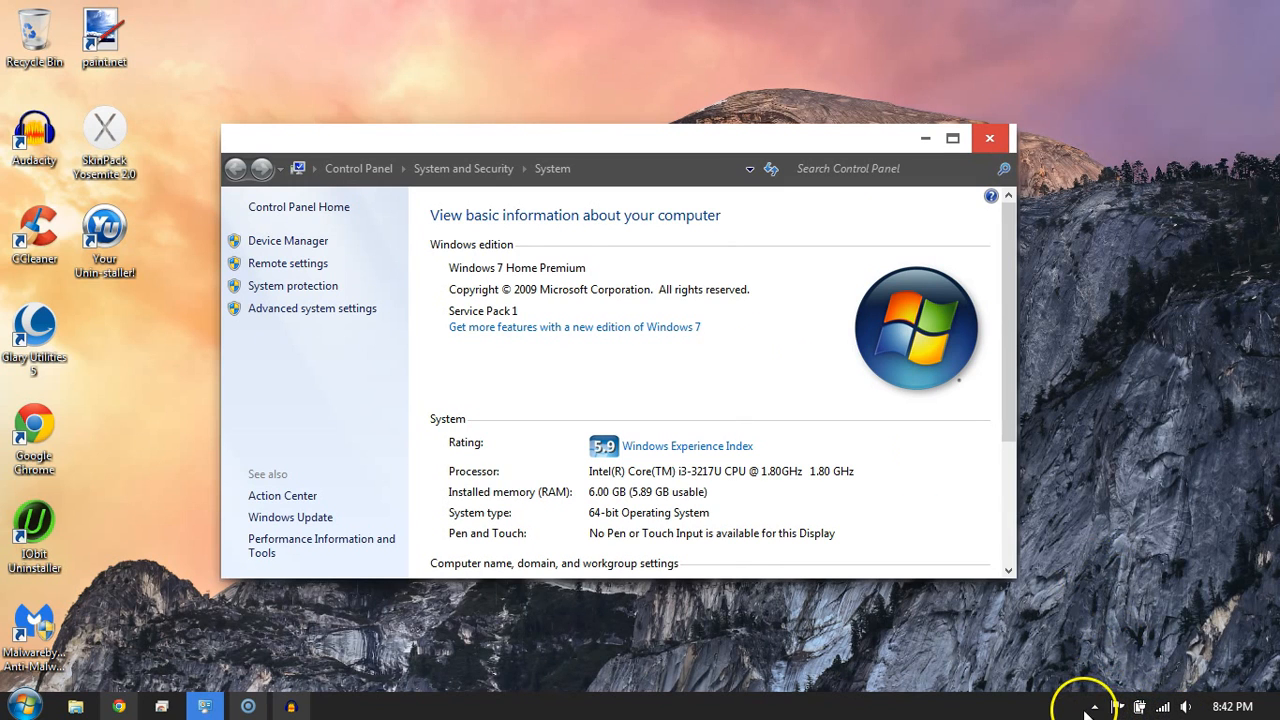
{"action": "left_click", "coordinate": [1093, 706]}
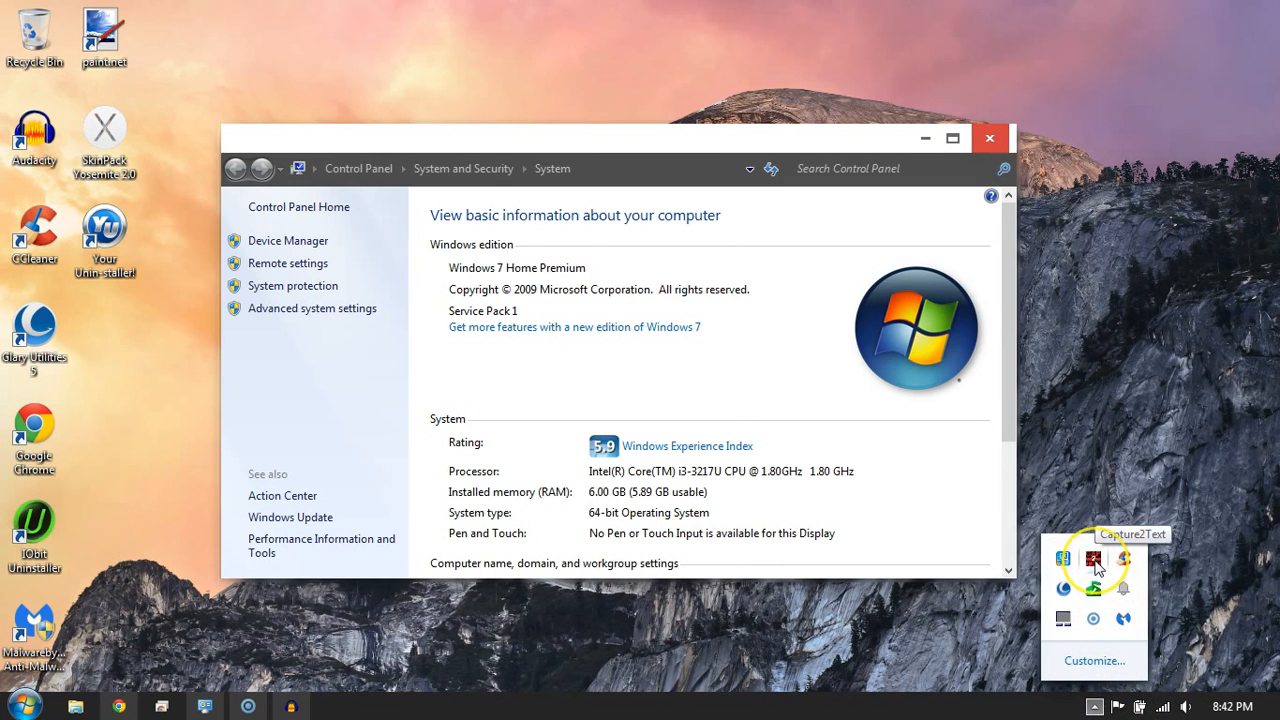
{"action": "mouse_move", "coordinate": [458, 585]}
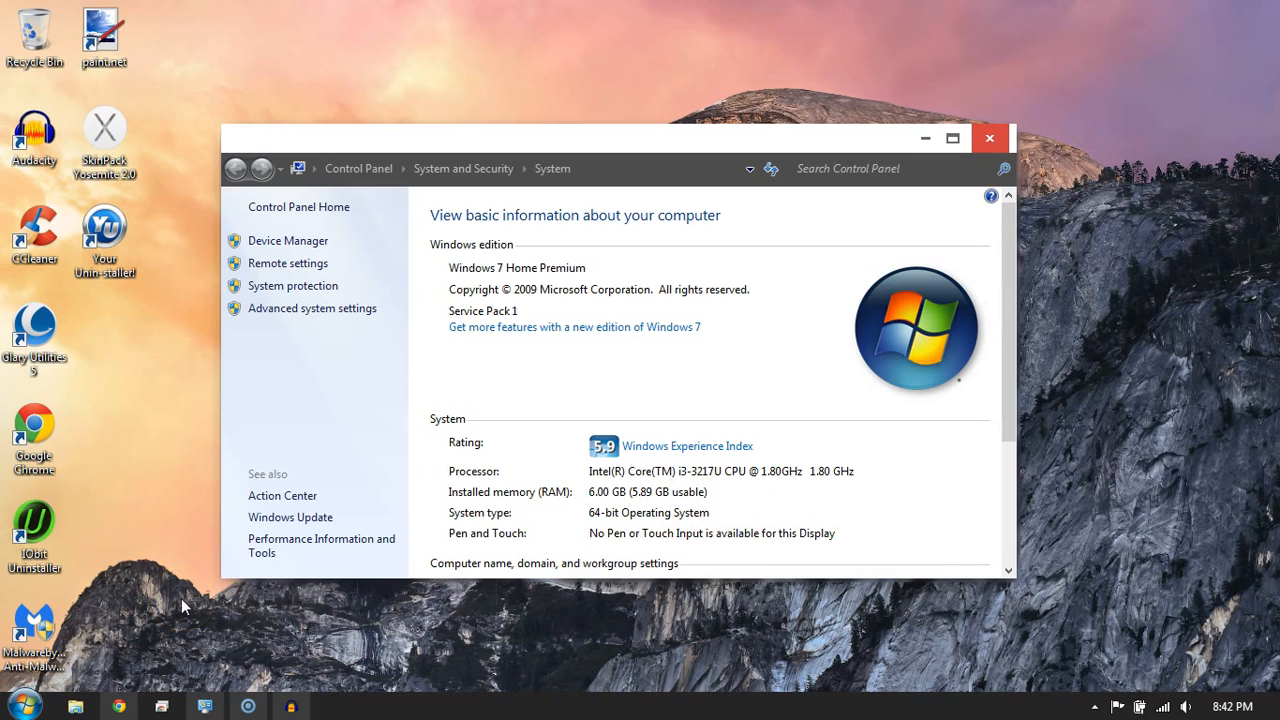
{"action": "left_click", "coordinate": [1094, 706]}
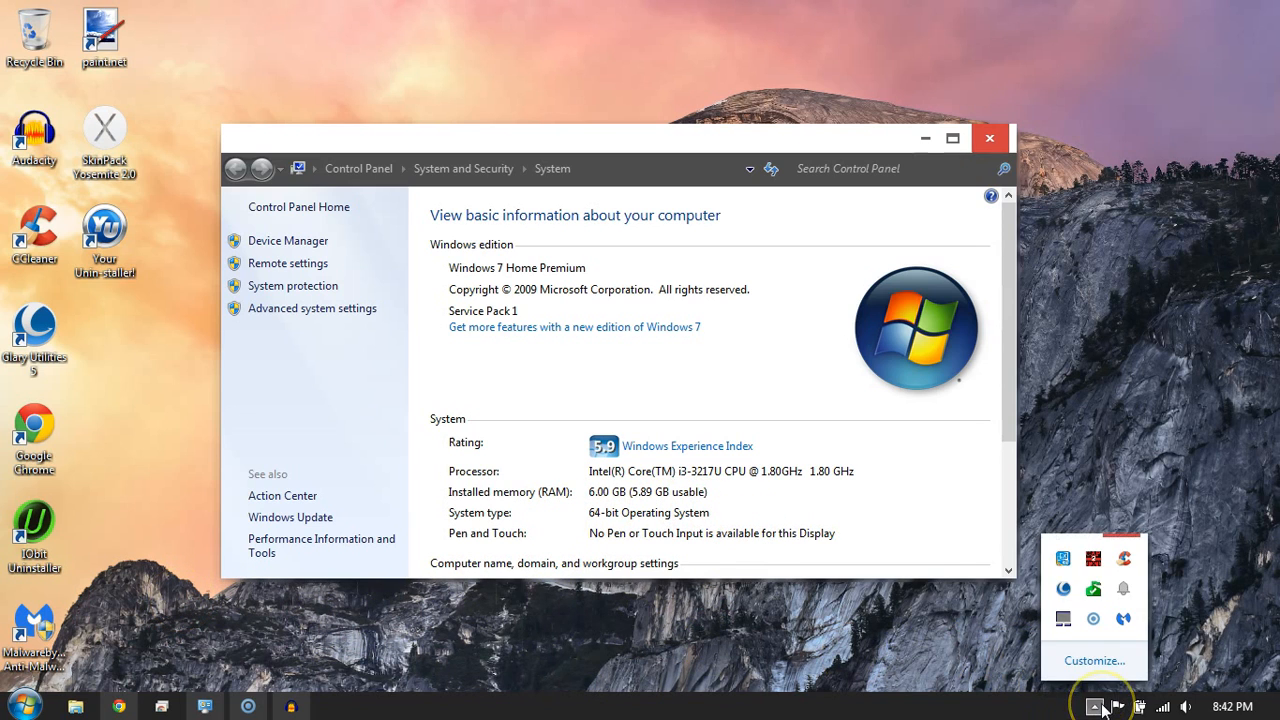
{"action": "mouse_move", "coordinate": [1085, 587]}
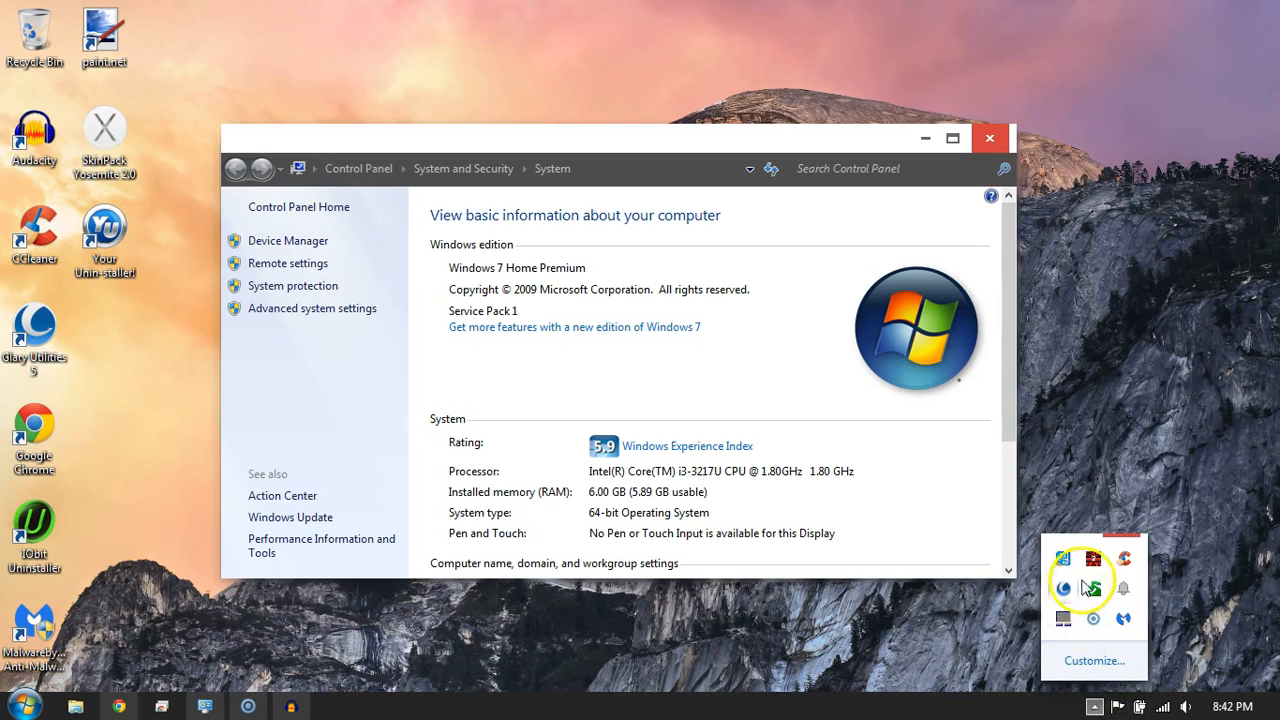
{"action": "mouse_move", "coordinate": [1093, 560]}
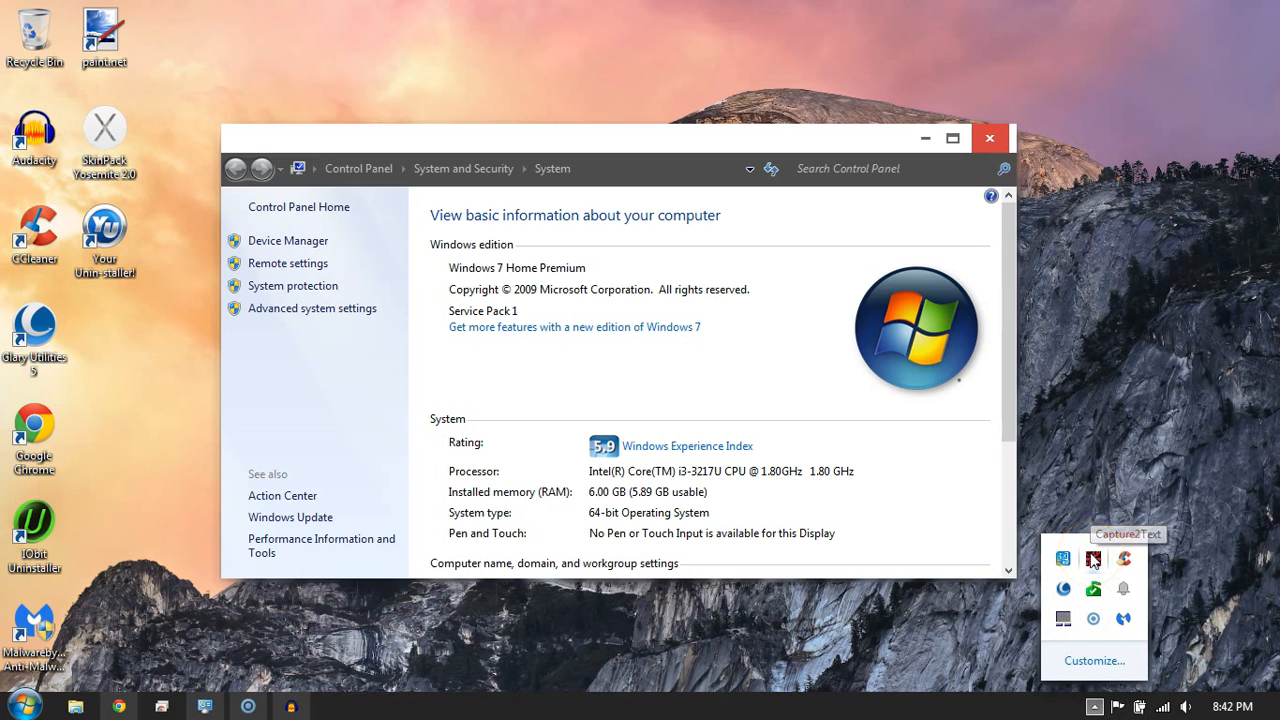
{"action": "right_click", "coordinate": [1093, 559]}
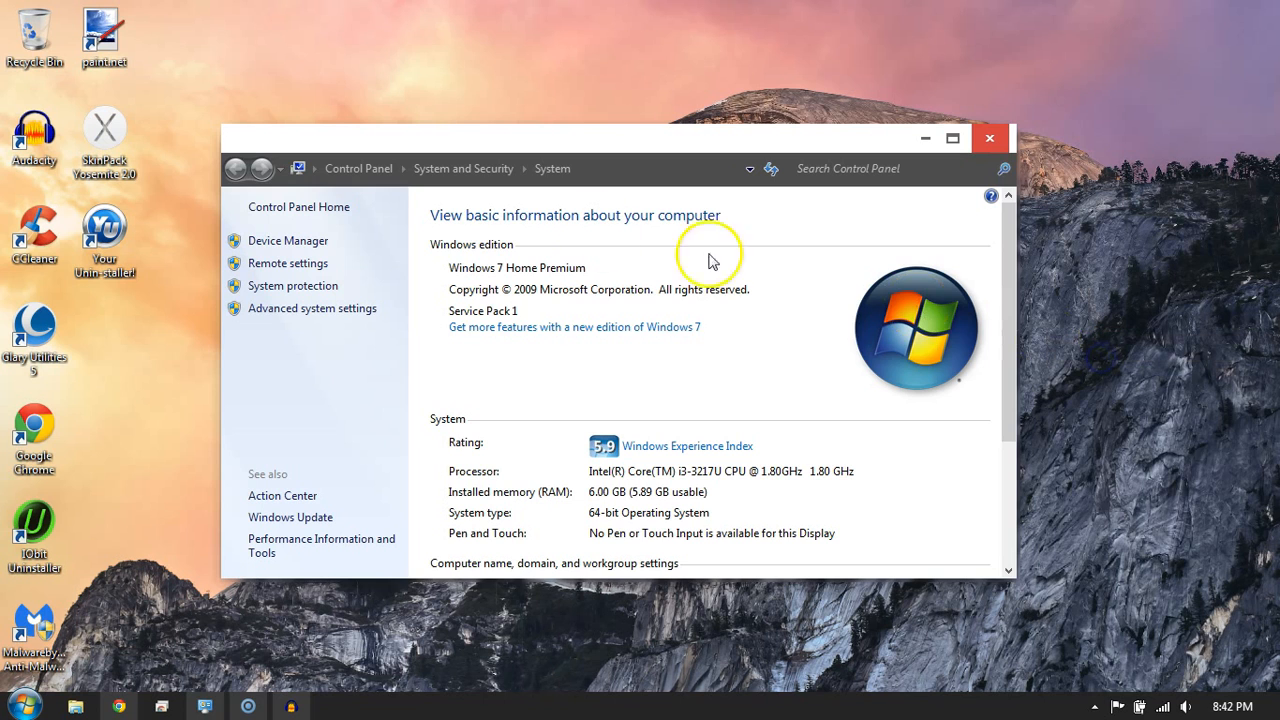
- Open Capture2Text Preferences and browse the Speech Recognition and OCR hotkey settings
{"action": "left_click", "coordinate": [334, 707]}
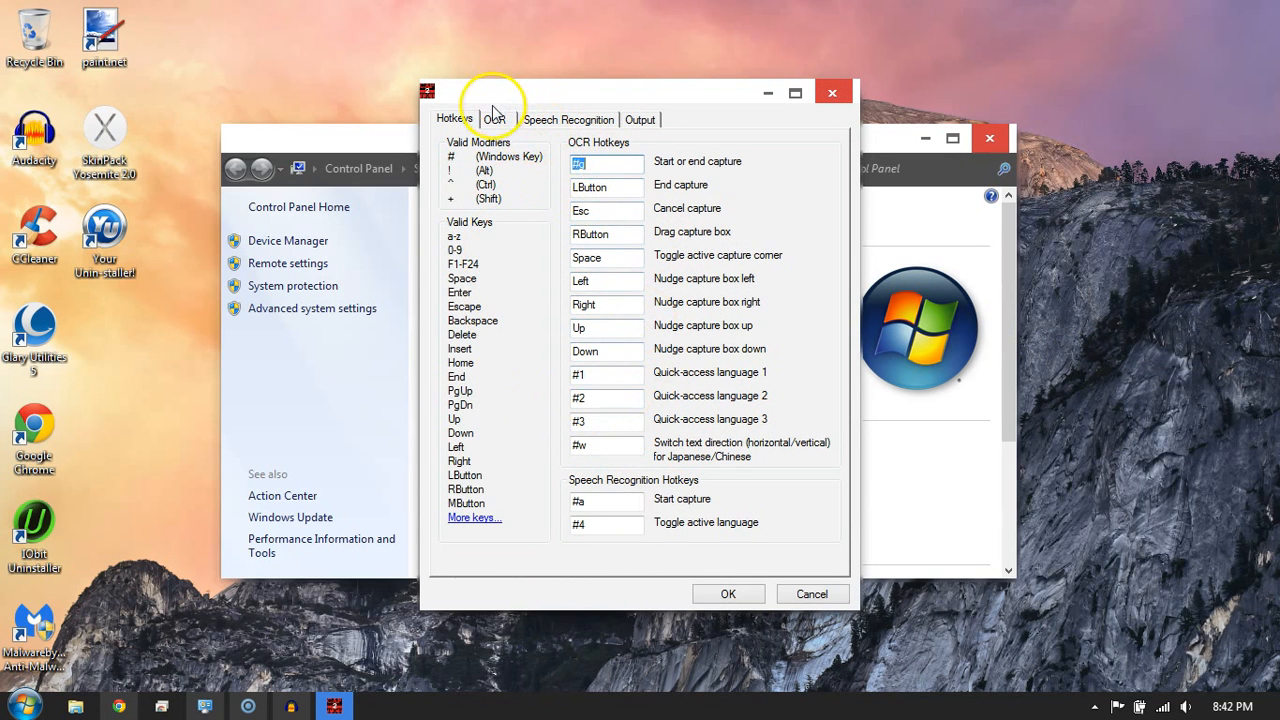
{"action": "left_click", "coordinate": [568, 119]}
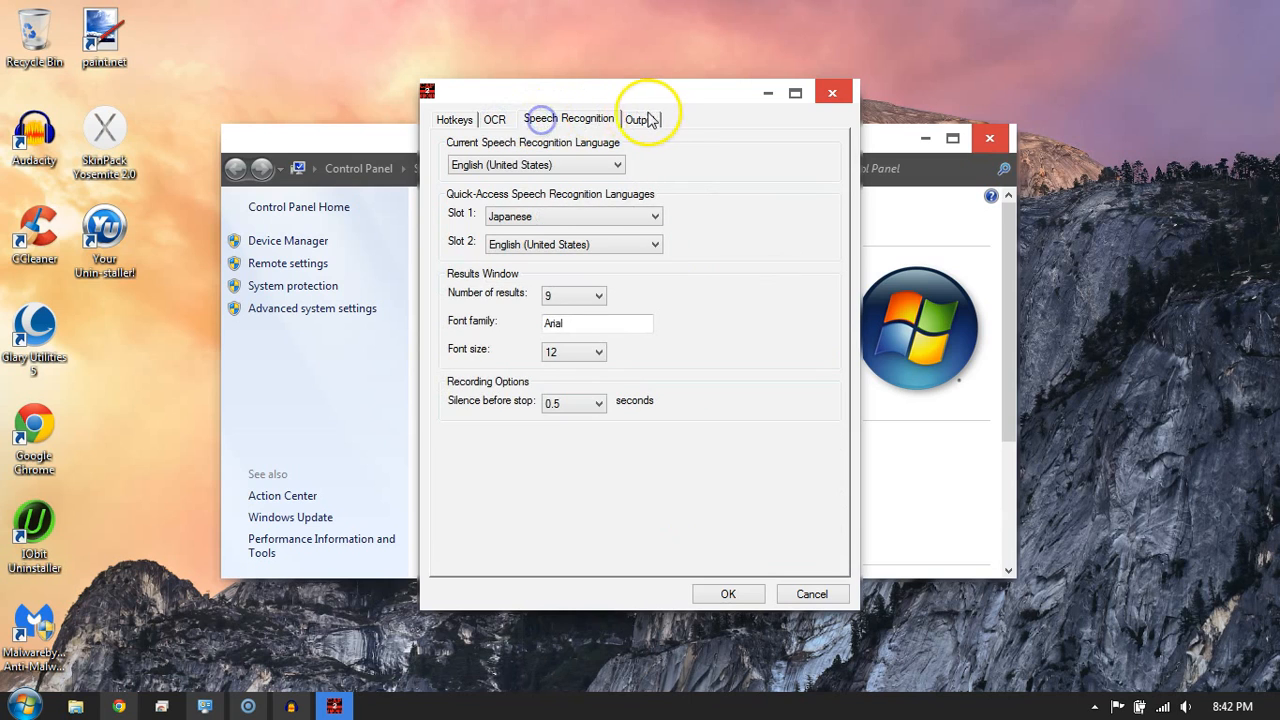
{"action": "mouse_move", "coordinate": [603, 118]}
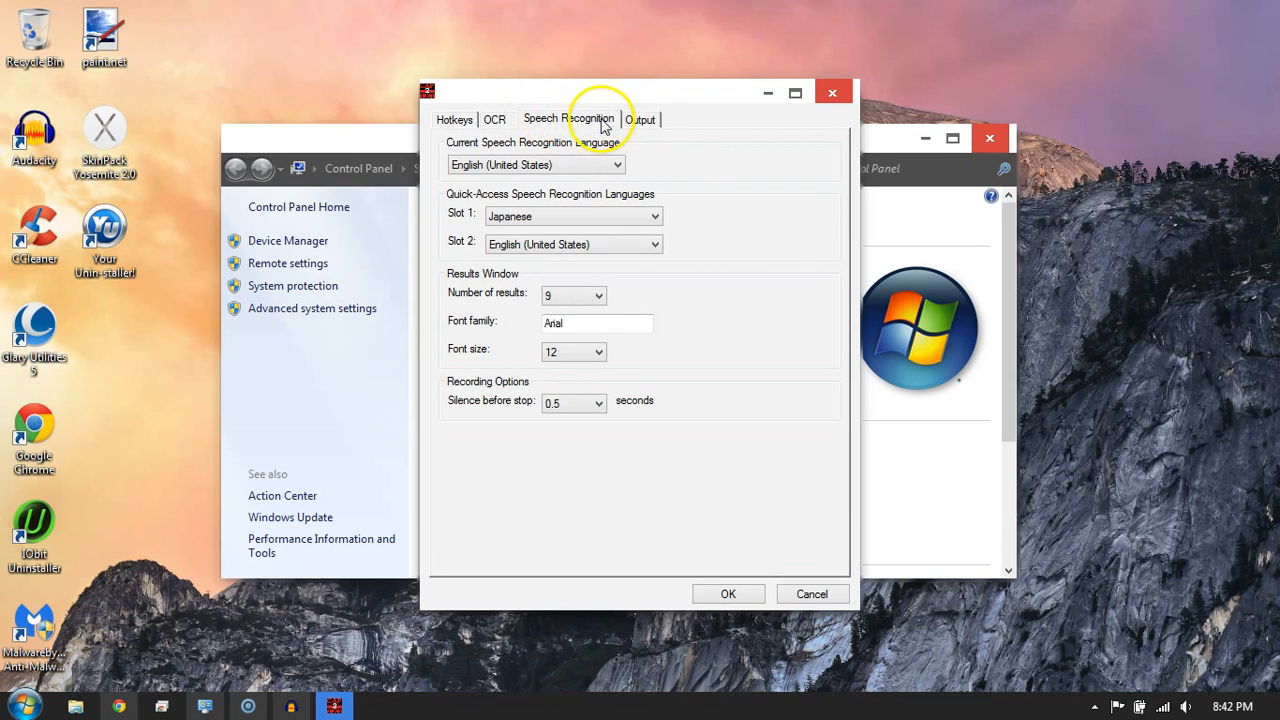
{"action": "mouse_move", "coordinate": [518, 138]}
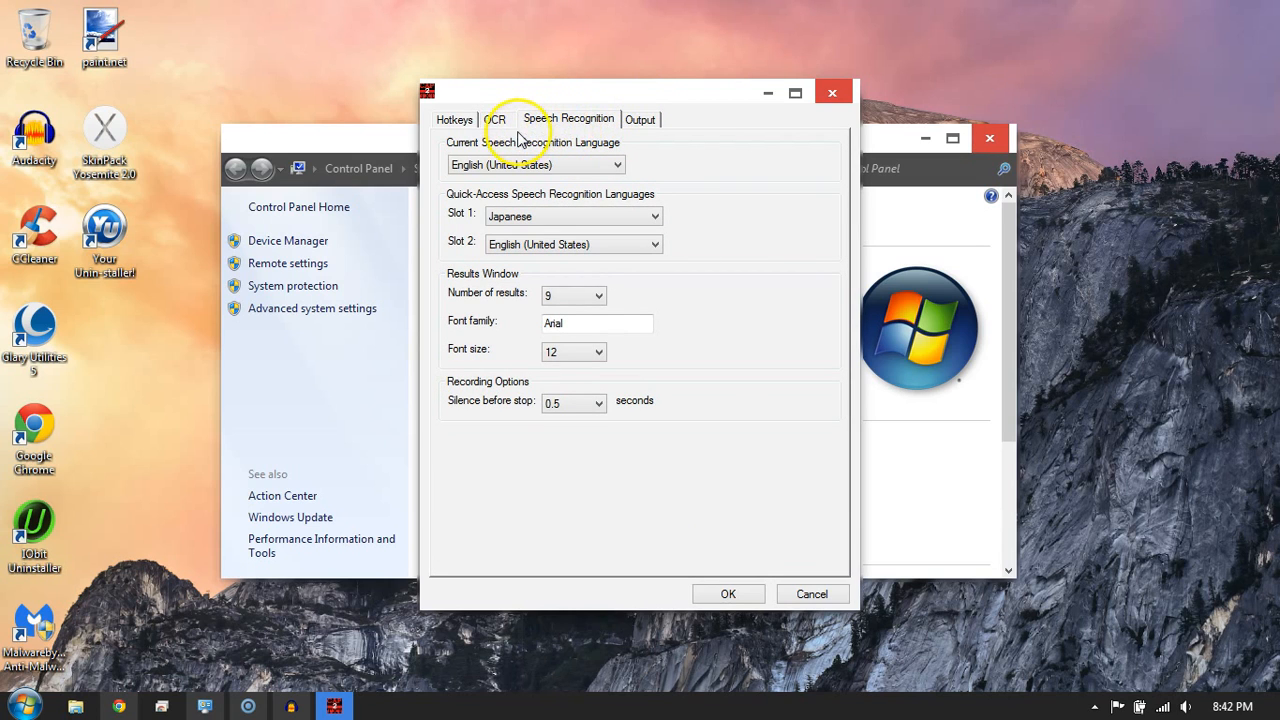
{"action": "left_click", "coordinate": [495, 119]}
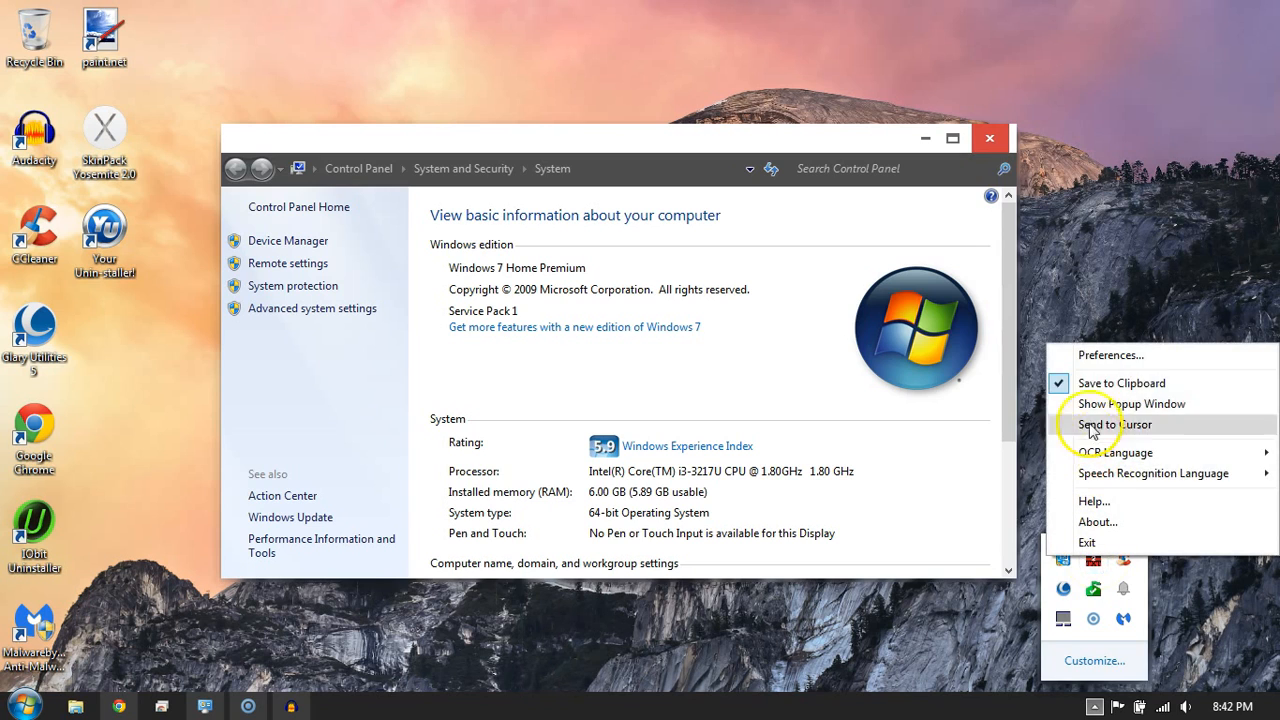
{"action": "mouse_move", "coordinate": [1065, 438]}
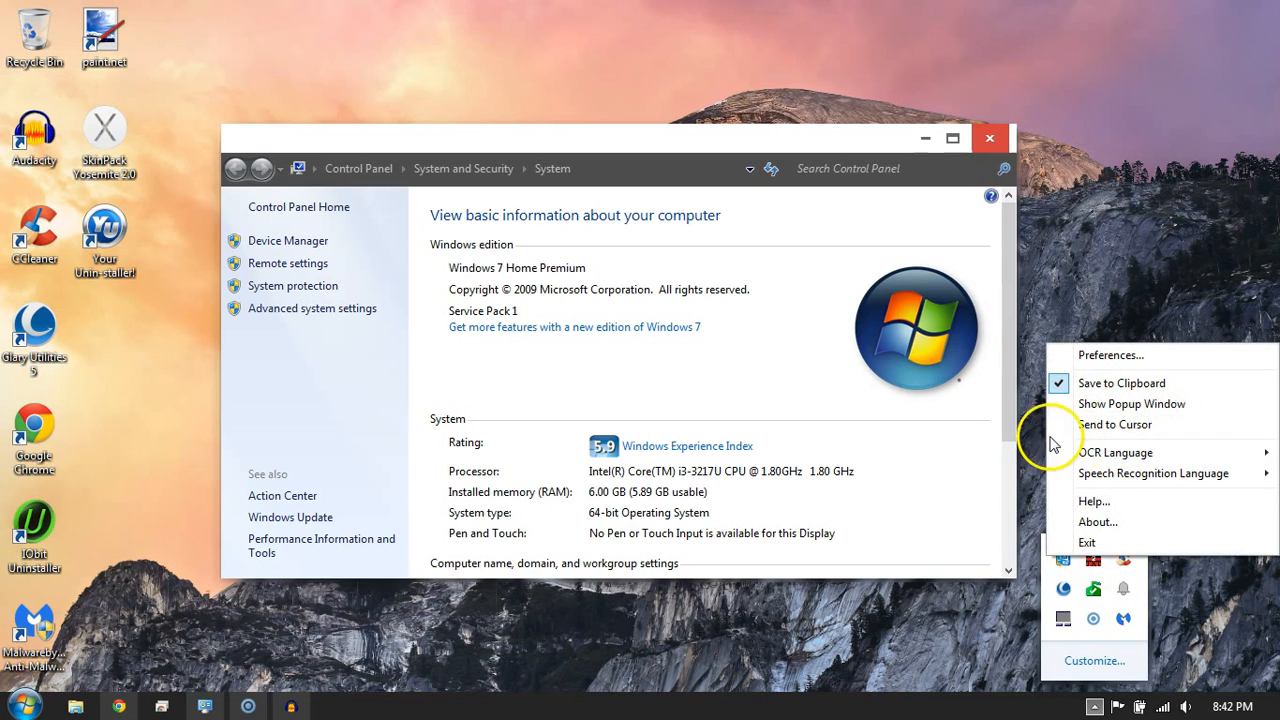
{"action": "mouse_move", "coordinate": [1115, 424]}
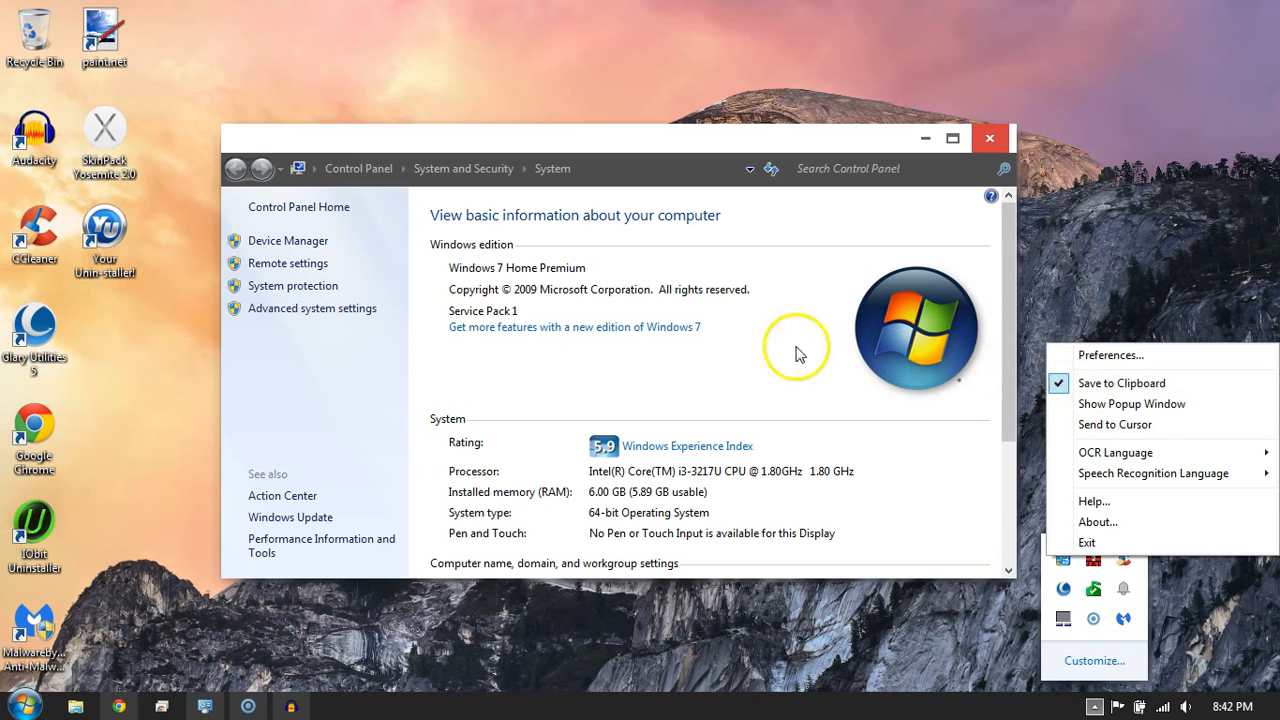
{"action": "mouse_move", "coordinate": [989, 138]}
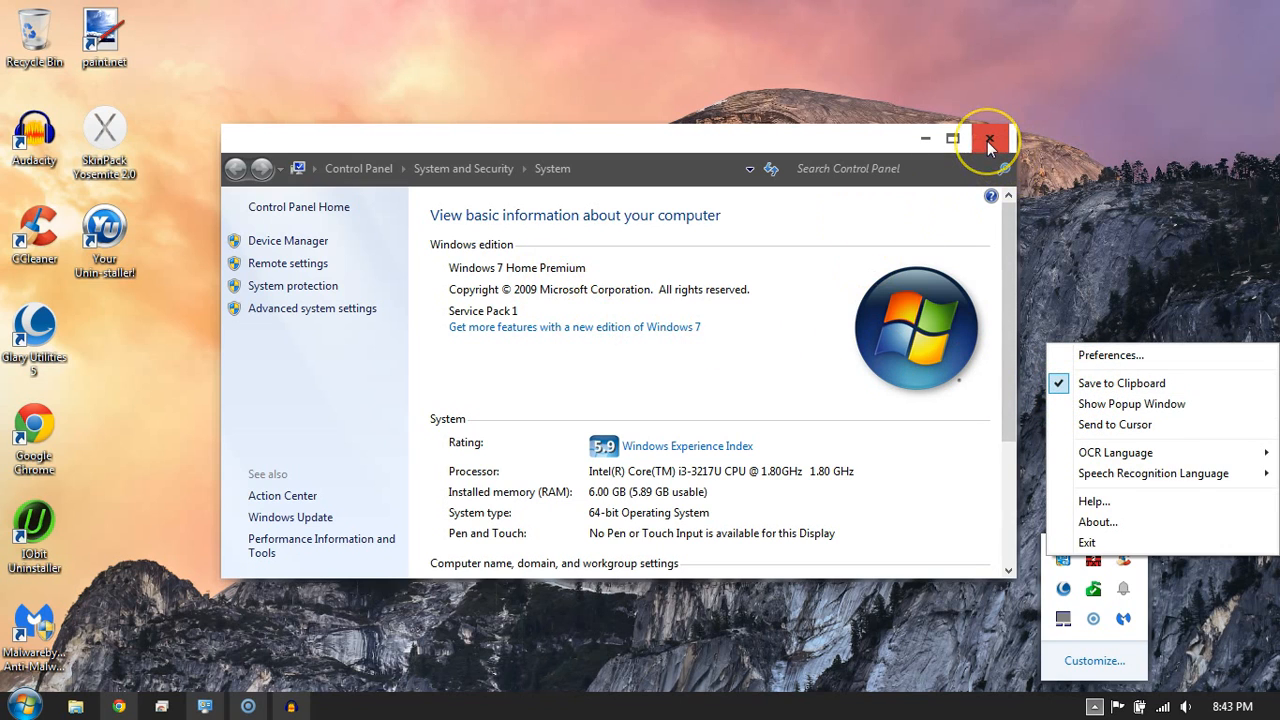
- Close the Control Panel System window to leave an empty desktop
{"action": "left_click", "coordinate": [989, 138]}
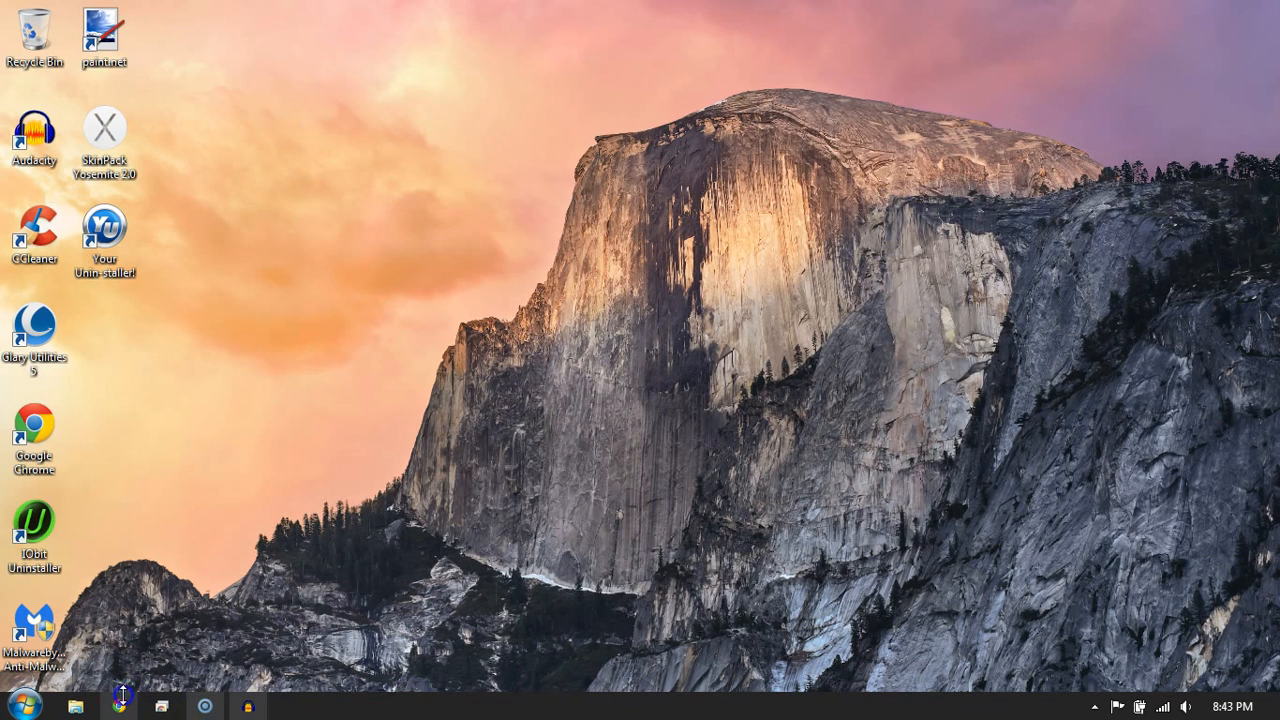
- Bring Chrome forward and scroll capture2text.sourceforge.net to the OCR illustration and launch instructions
{"action": "left_click", "coordinate": [119, 707]}
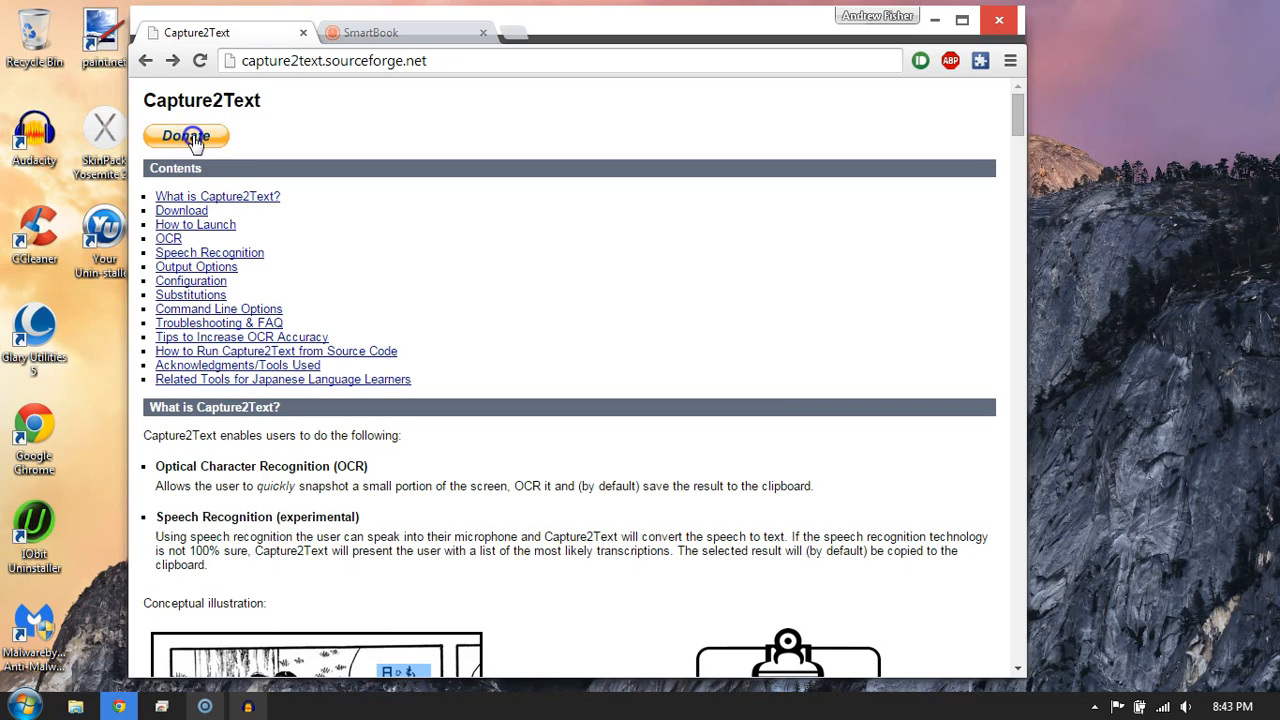
{"action": "scroll", "scroll_direction": "down", "scroll_amount": 3}
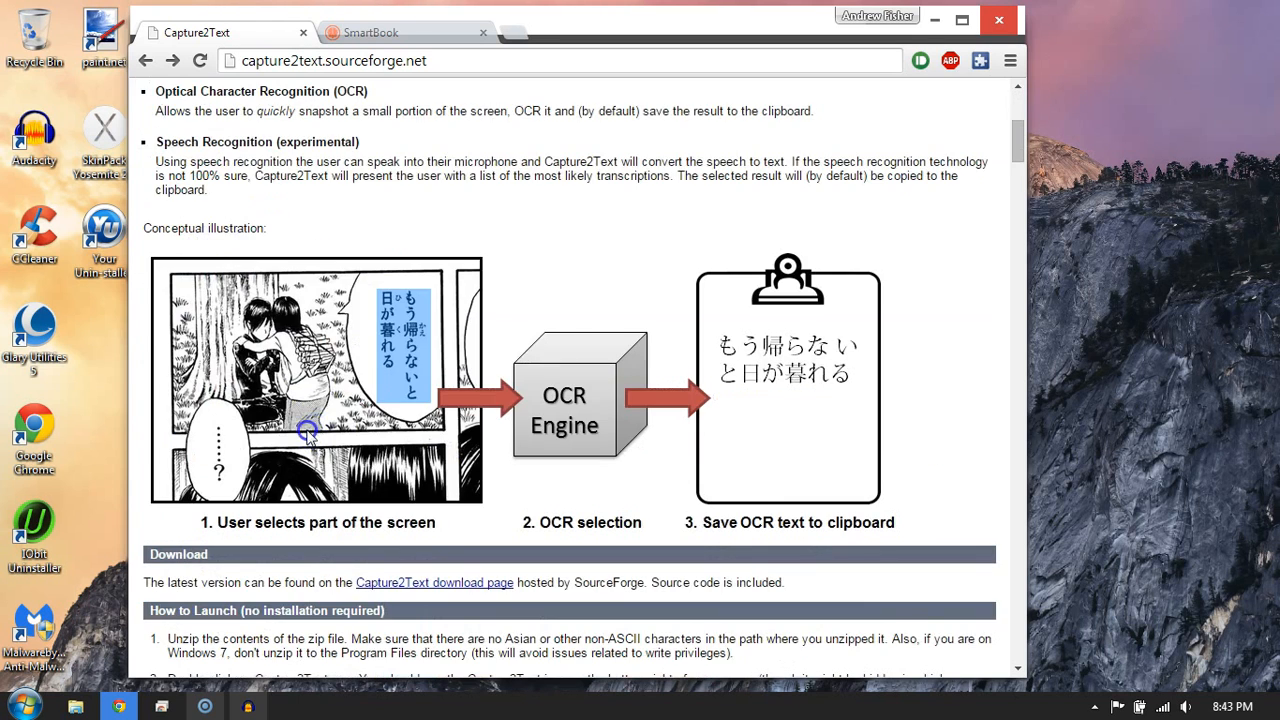
{"action": "scroll", "scroll_direction": "down", "scroll_amount": 3}
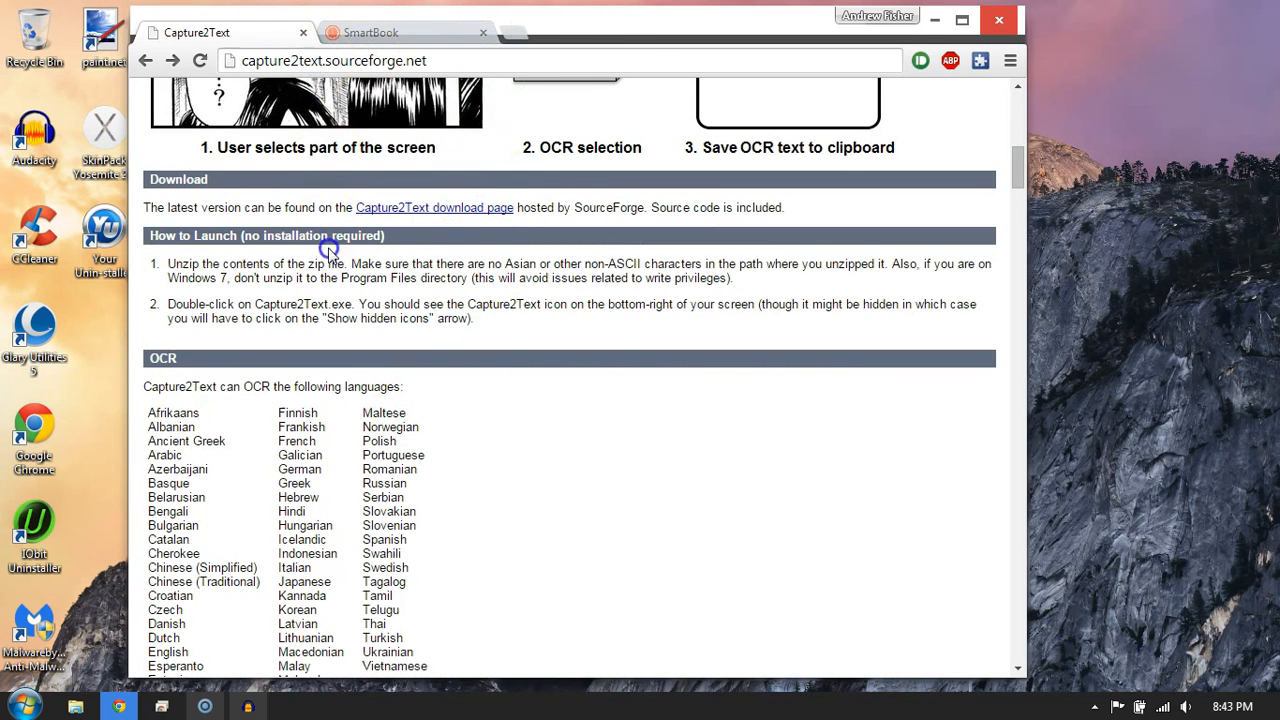
{"action": "scroll", "scroll_direction": "down", "scroll_amount": 3}
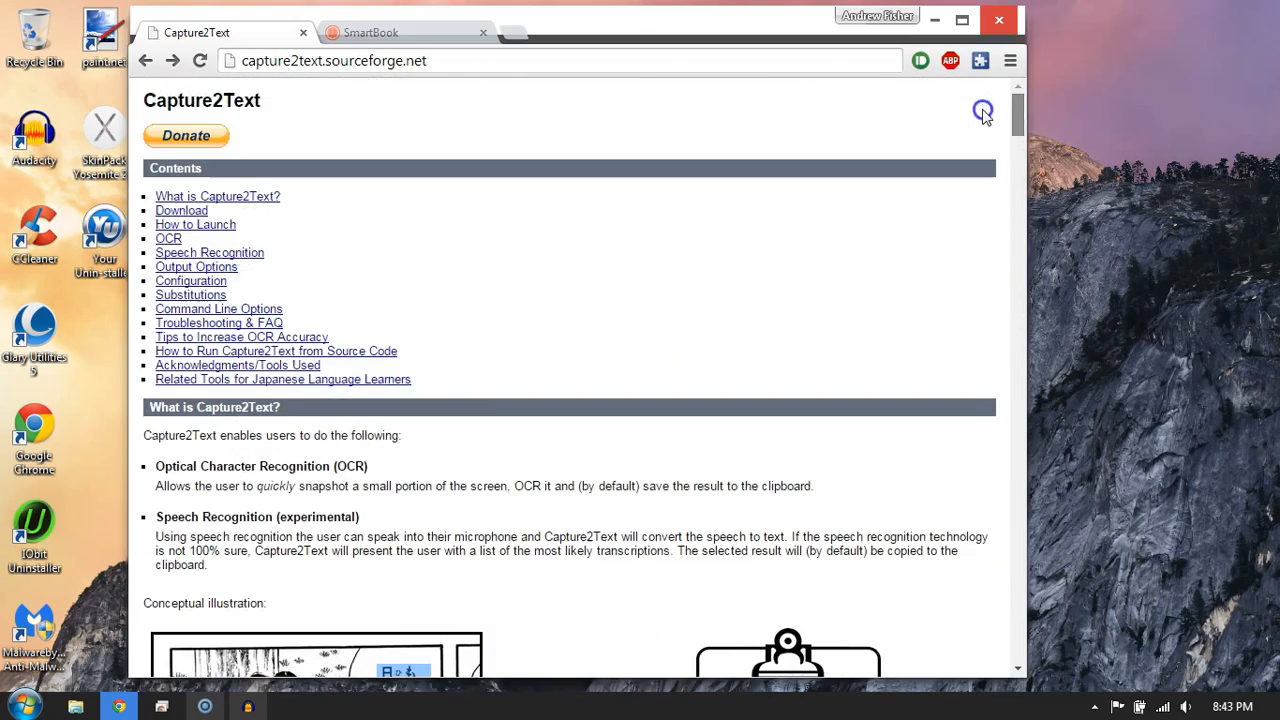
{"action": "scroll", "scroll_direction": "down", "scroll_amount": 3}
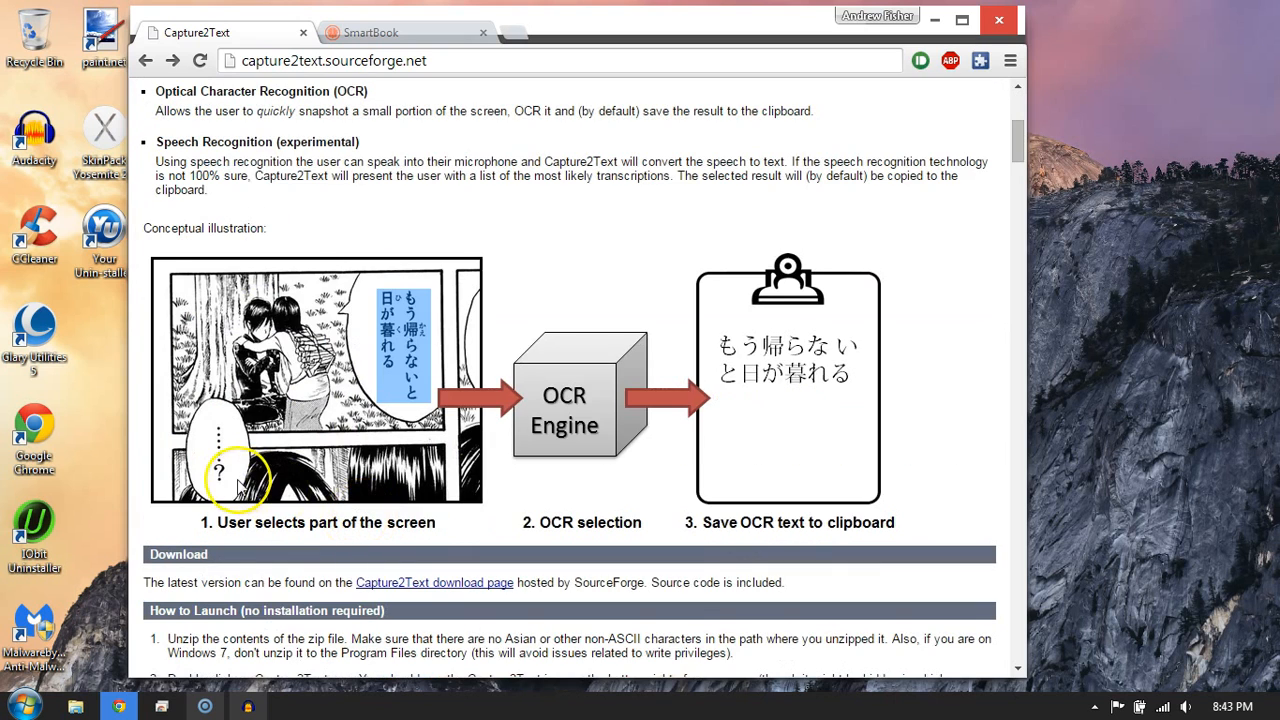
{"action": "mouse_move", "coordinate": [160, 40]}
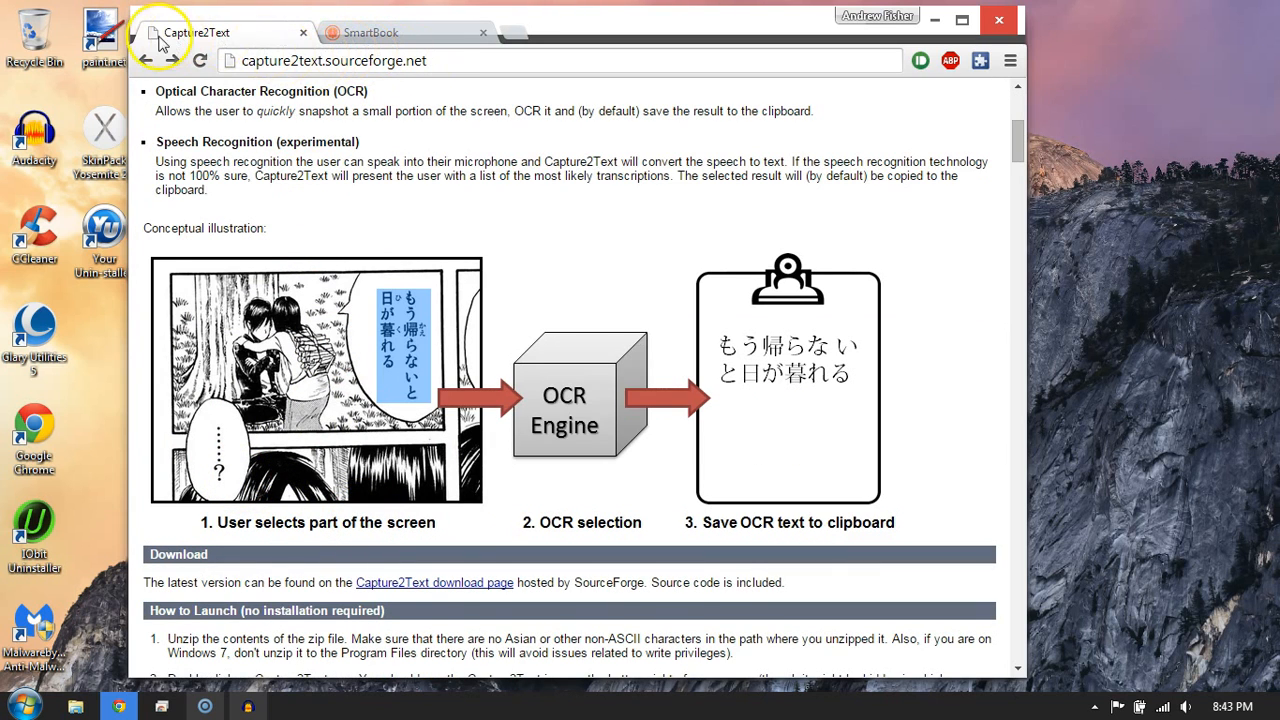